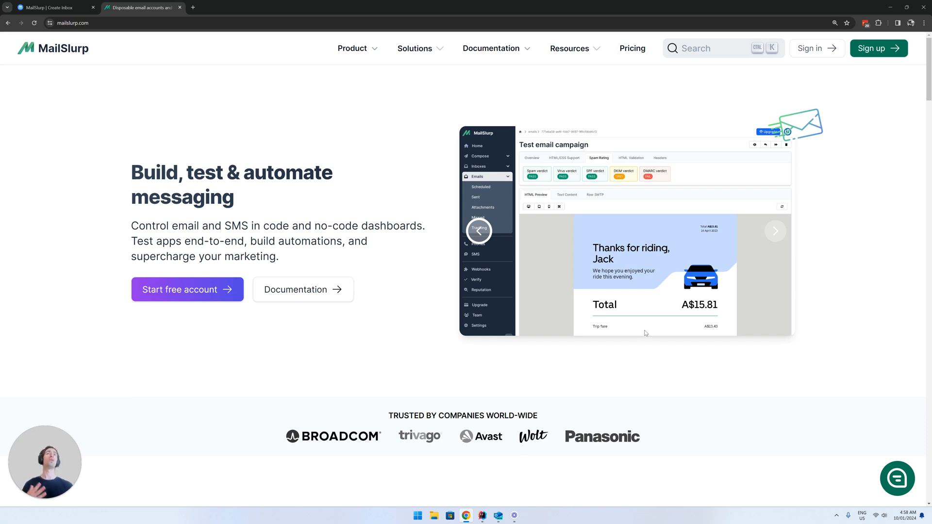
mouse_move(644, 262)
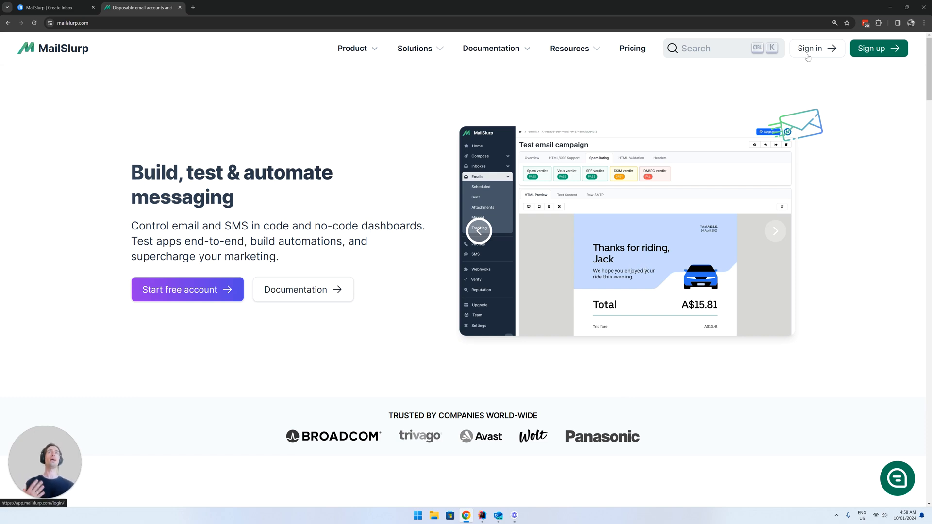
left_click(813, 49)
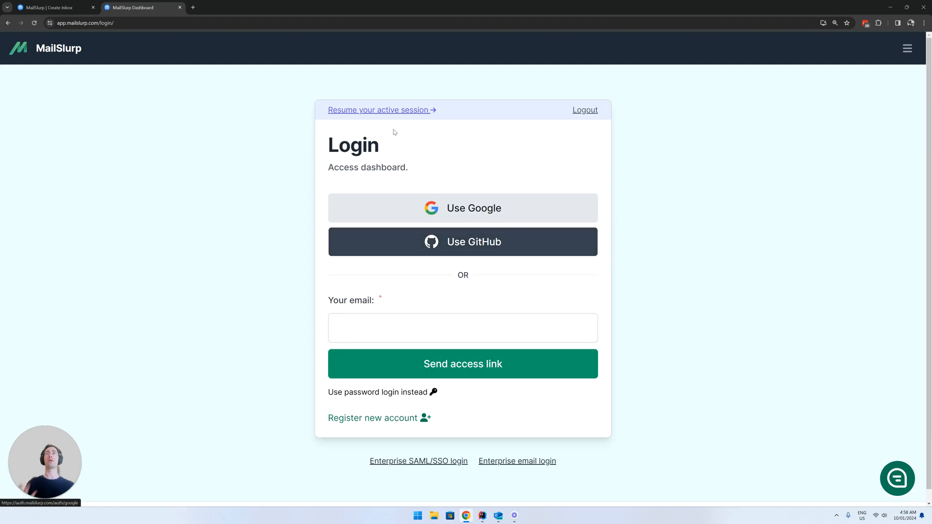
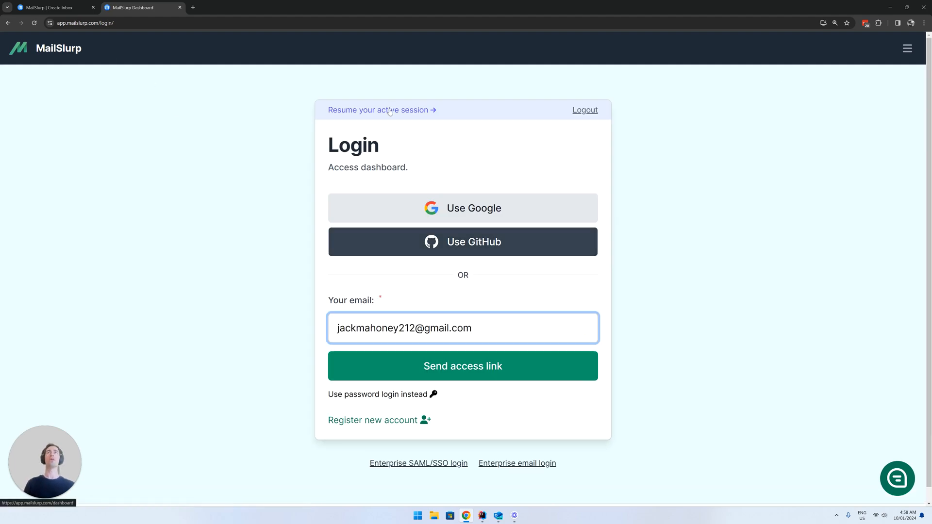
left_click(378, 110)
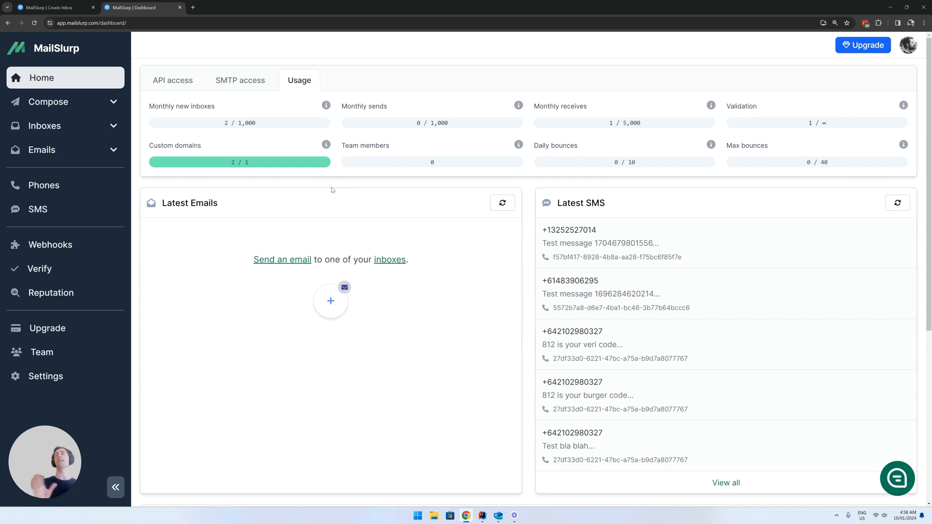
mouse_move(65, 126)
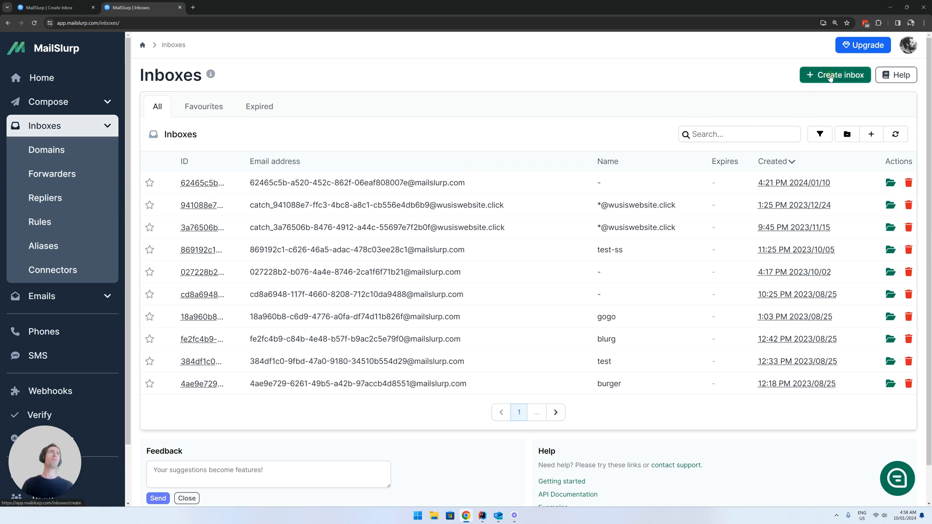
left_click(835, 75)
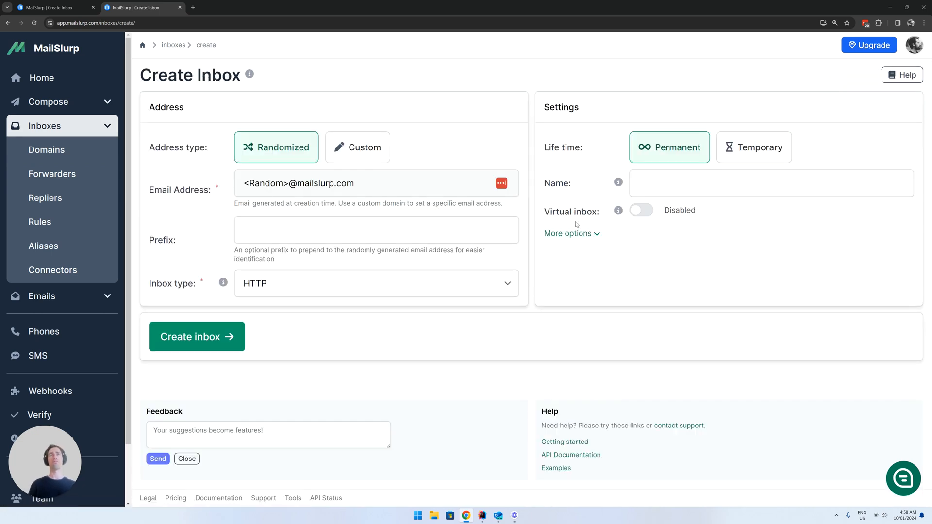
mouse_move(566, 237)
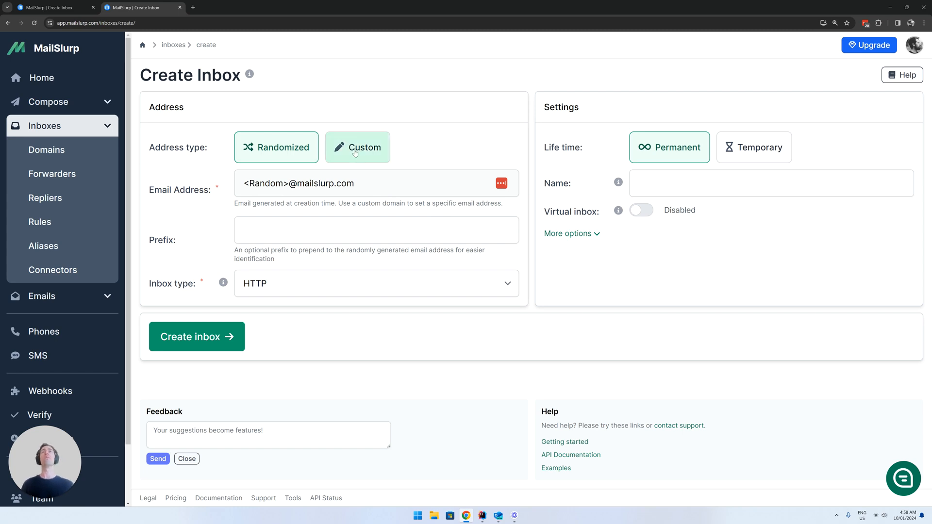
left_click(357, 148)
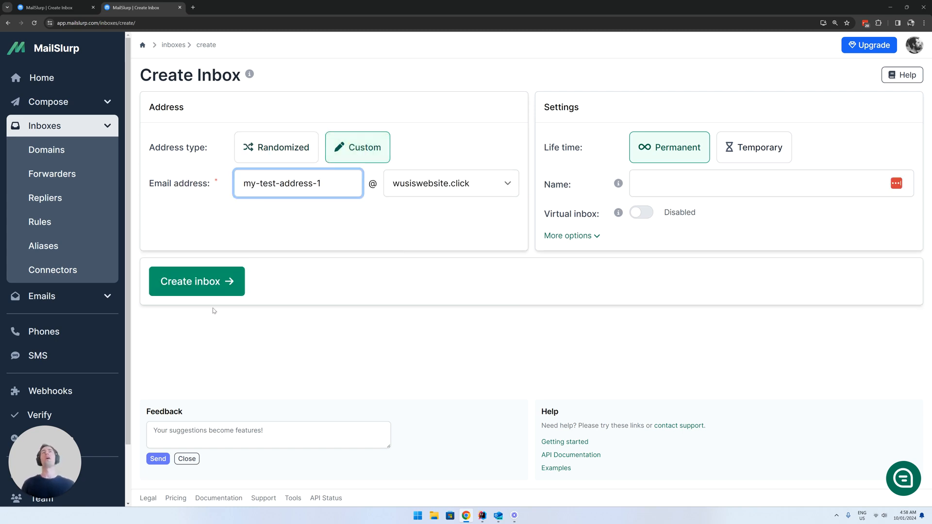
left_click(196, 282)
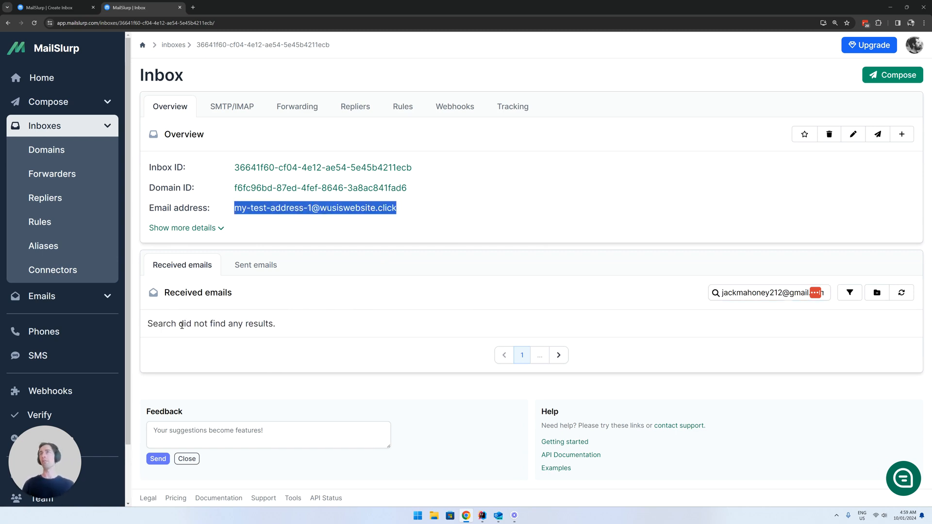
mouse_move(233, 346)
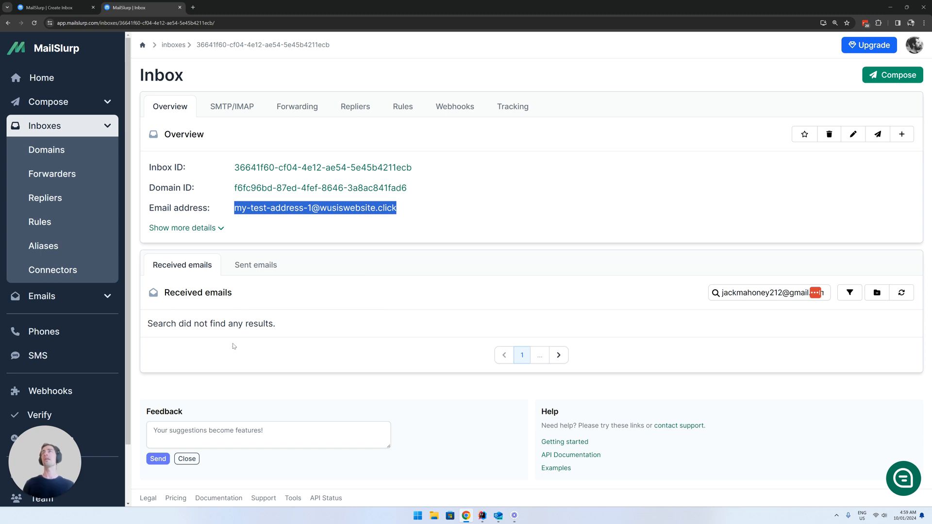
mouse_move(505, 497)
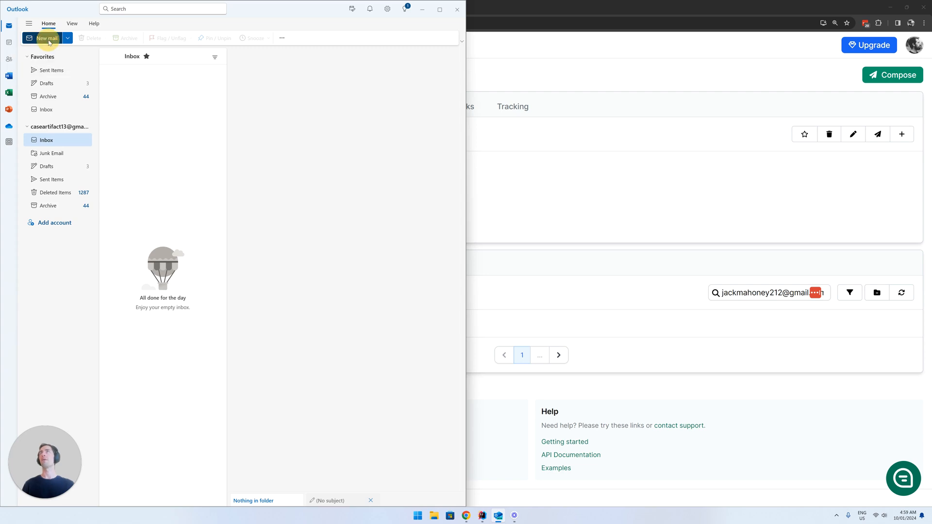
Compose a new Outlook mail to the inbox with subject "Hello, this is a test"
left_click(47, 38)
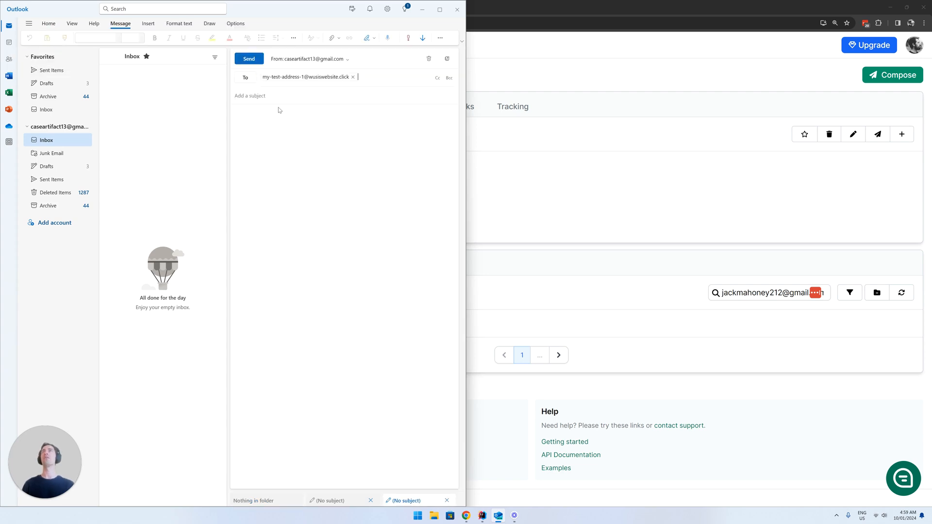
type("Hello, th")
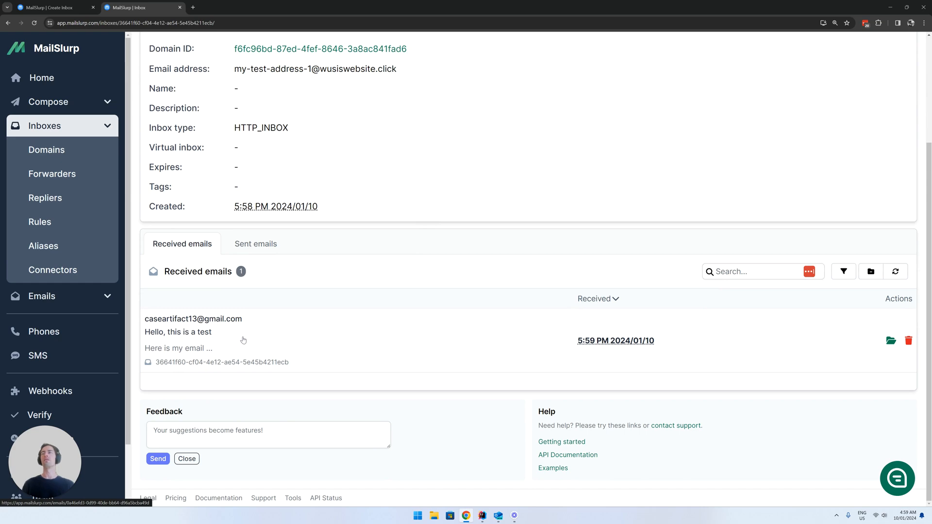
Open the received test email and check its spam rating and HTML validation
left_click(193, 332)
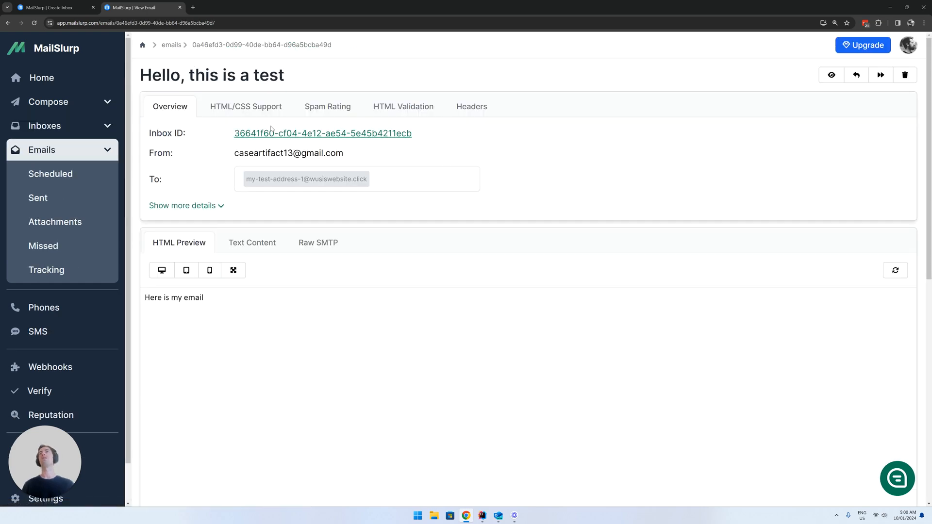
scroll("down", 3)
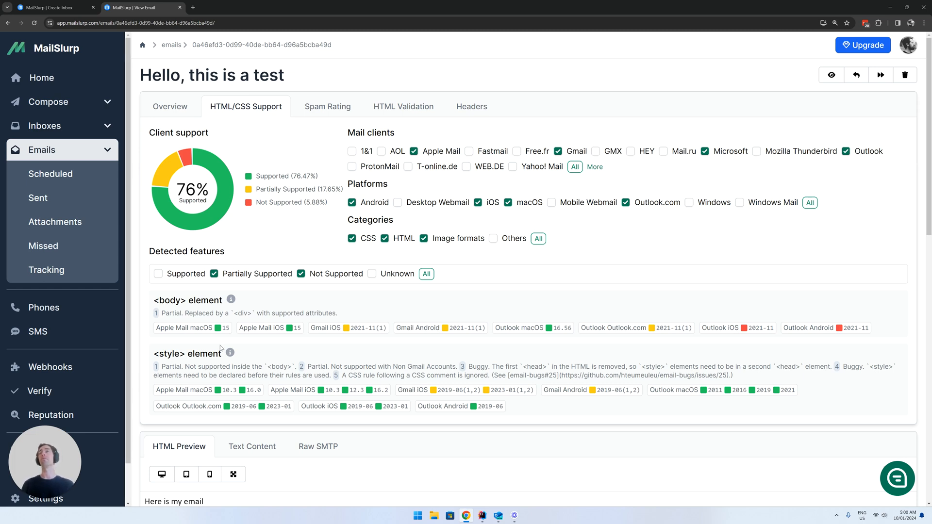
mouse_move(300, 87)
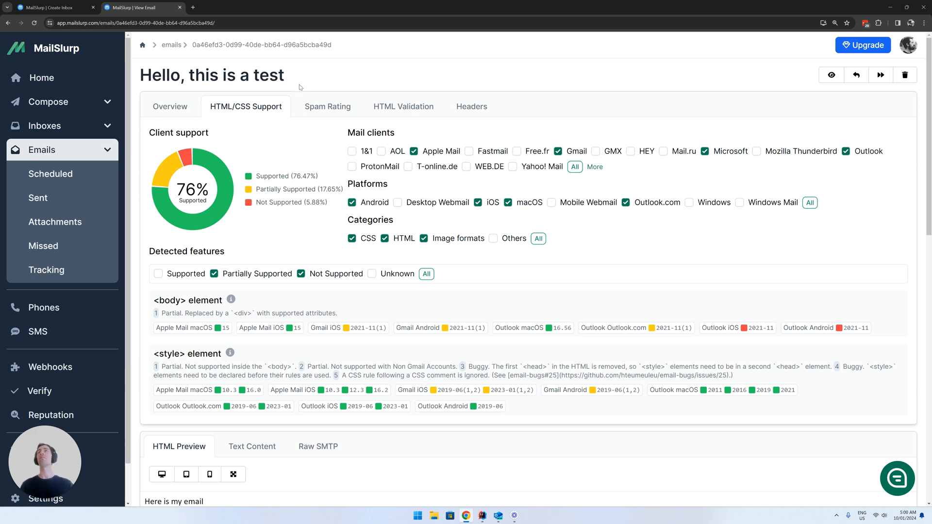
left_click(327, 106)
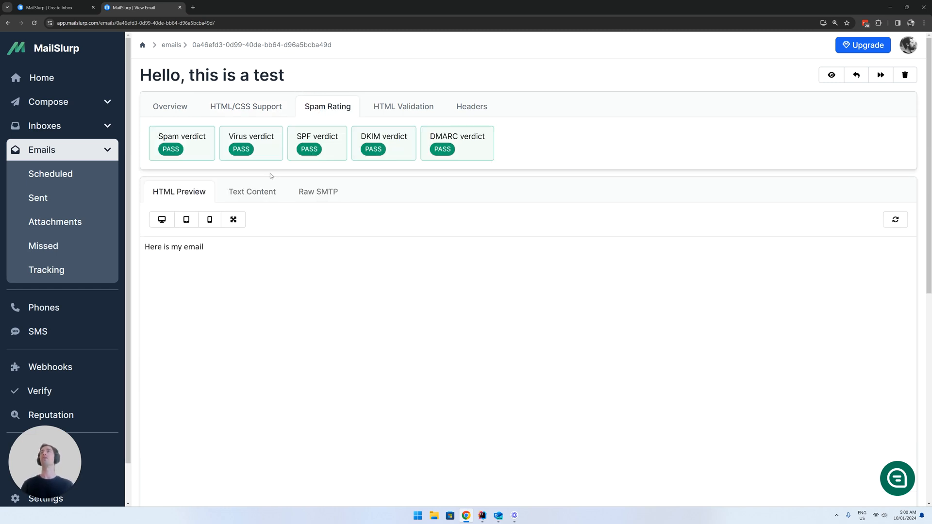
left_click(403, 107)
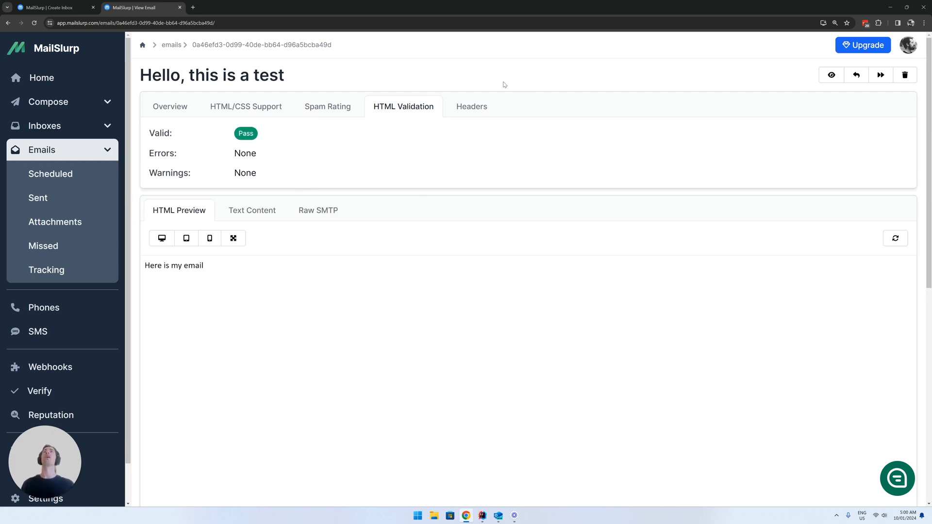
left_click(169, 107)
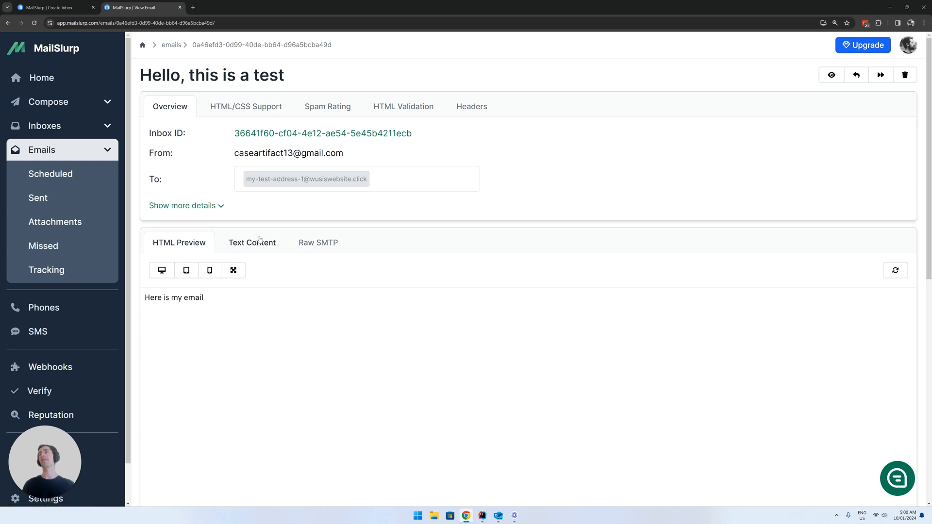
Preview the email on a tablet-sized screen and return to the top of the overview
scroll("down", 3)
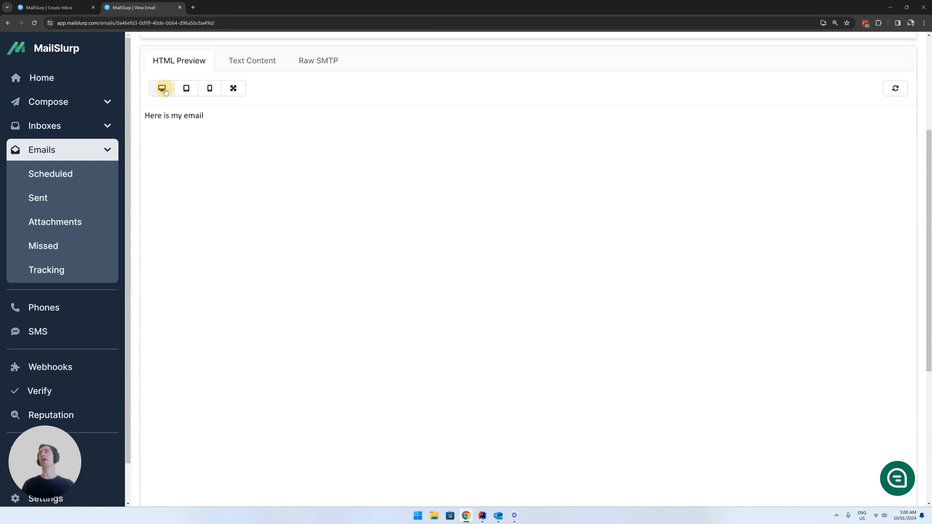
left_click(186, 89)
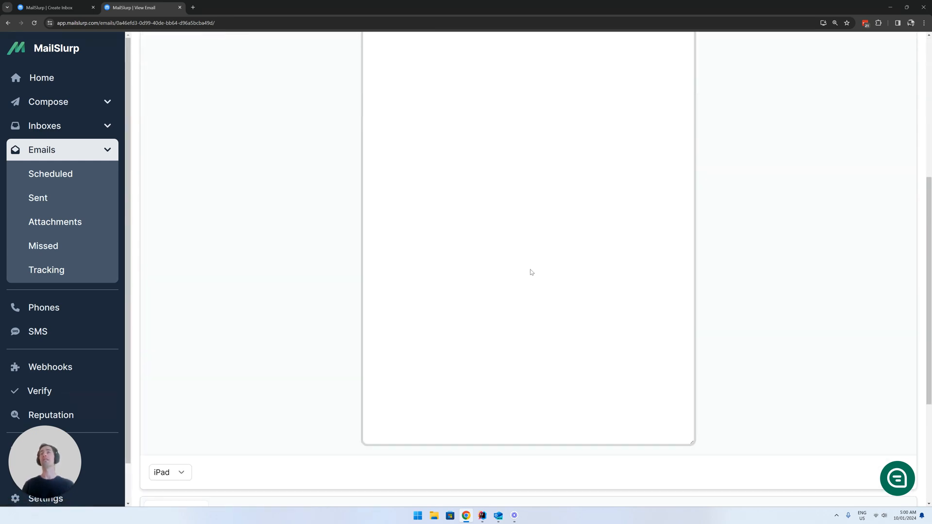
scroll("up", 3)
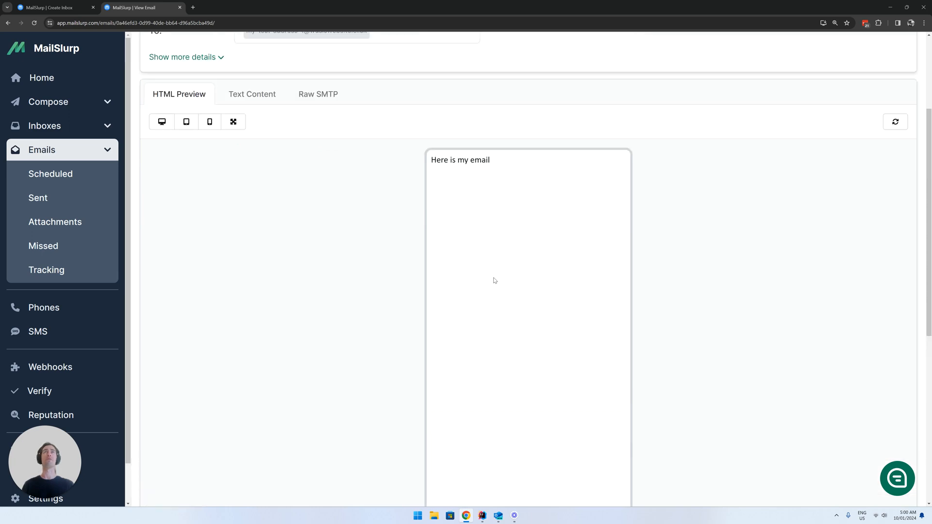
scroll("up", 3)
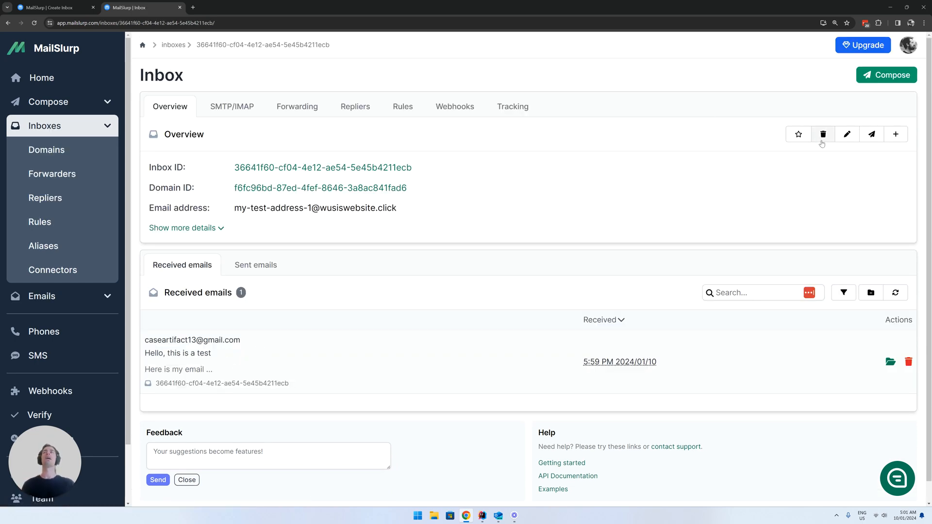
mouse_move(891, 87)
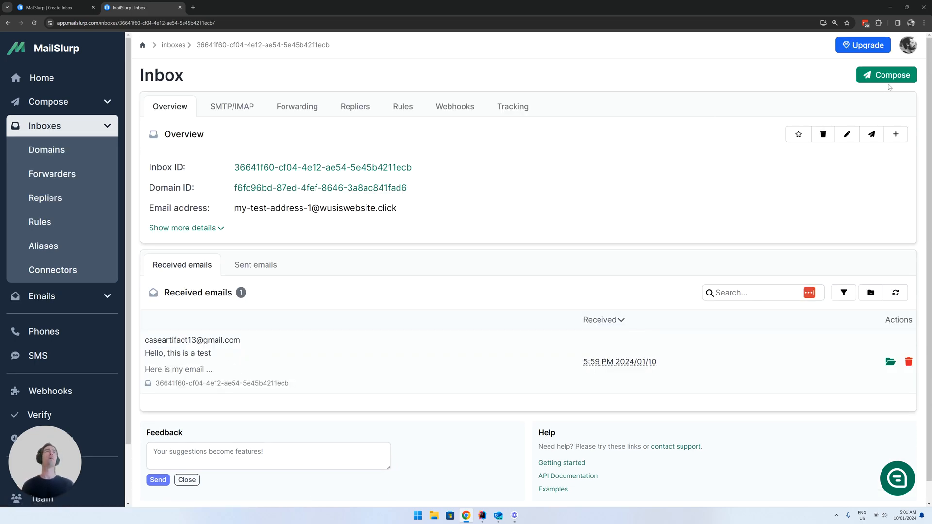
Compose an email titled "Hello from MailSlurp" from the test inbox to Outlook
left_click(886, 75)
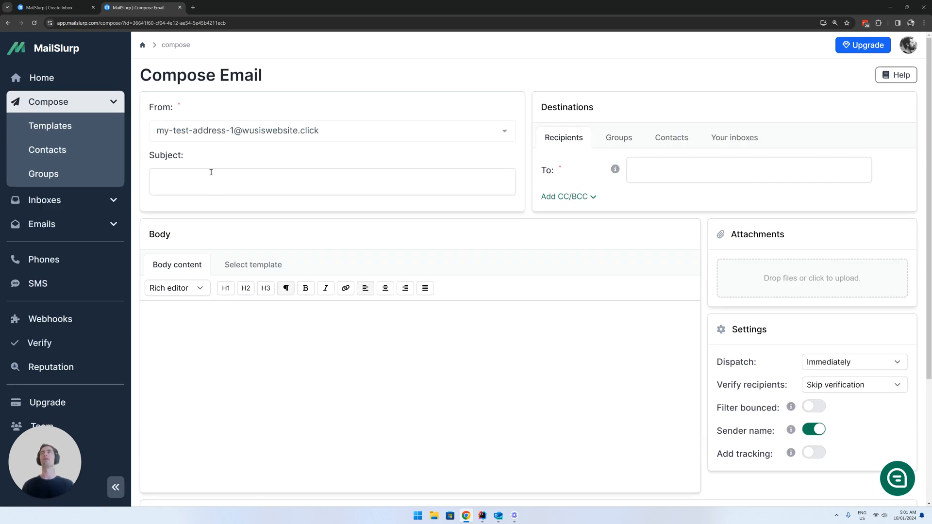
type("Hello")
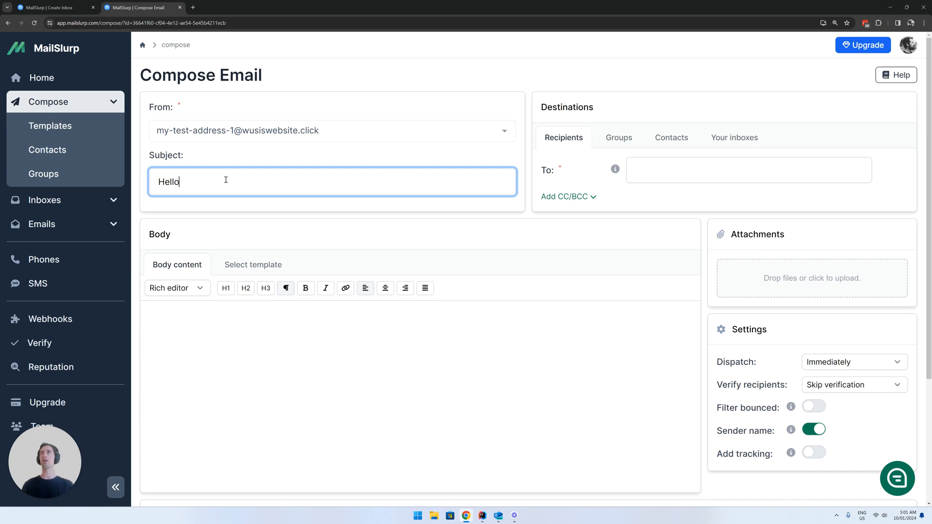
type("from MailSlurp")
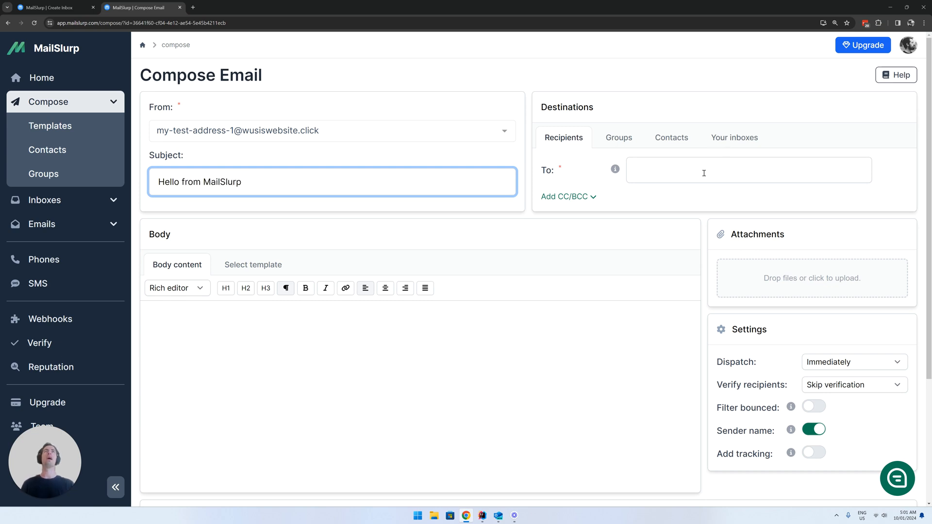
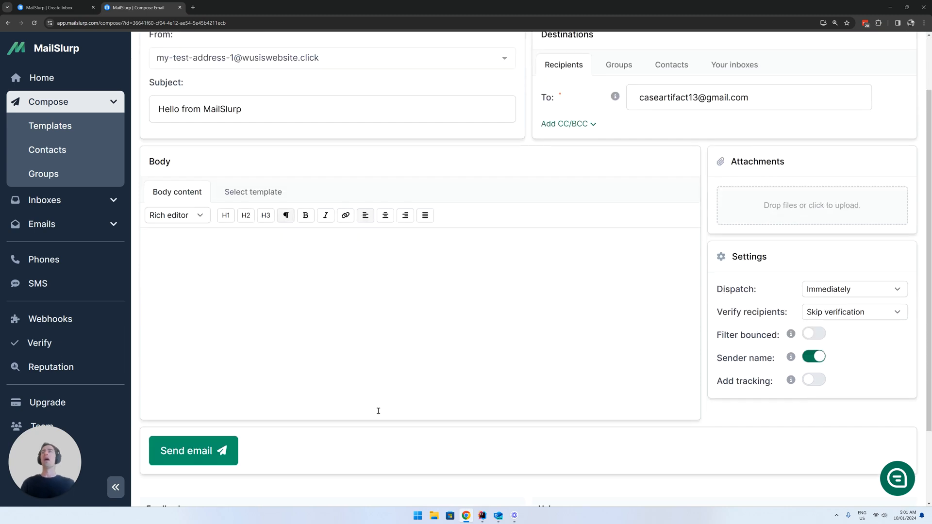
type("Hello, t")
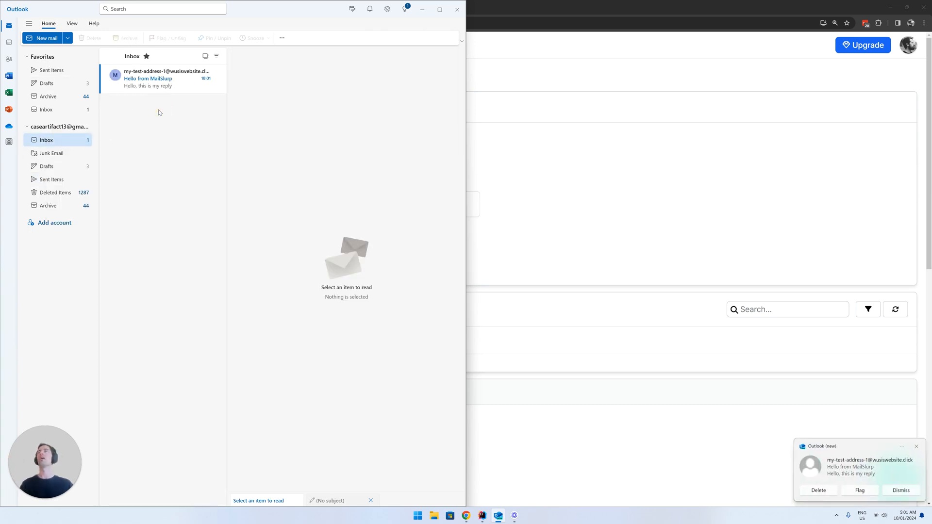
Read the Hello from MailSlurp message in Outlook, then return to MailSlurp's sent-email record
left_click(165, 78)
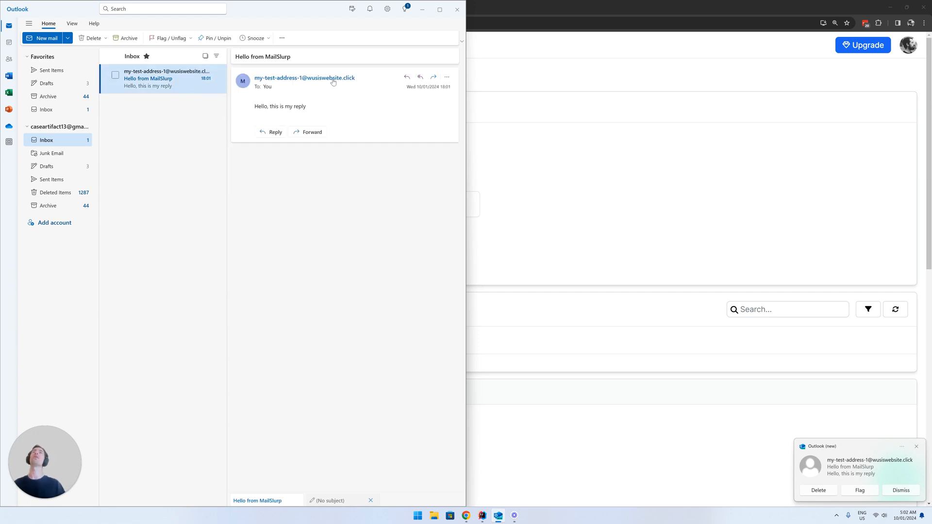
left_click(901, 490)
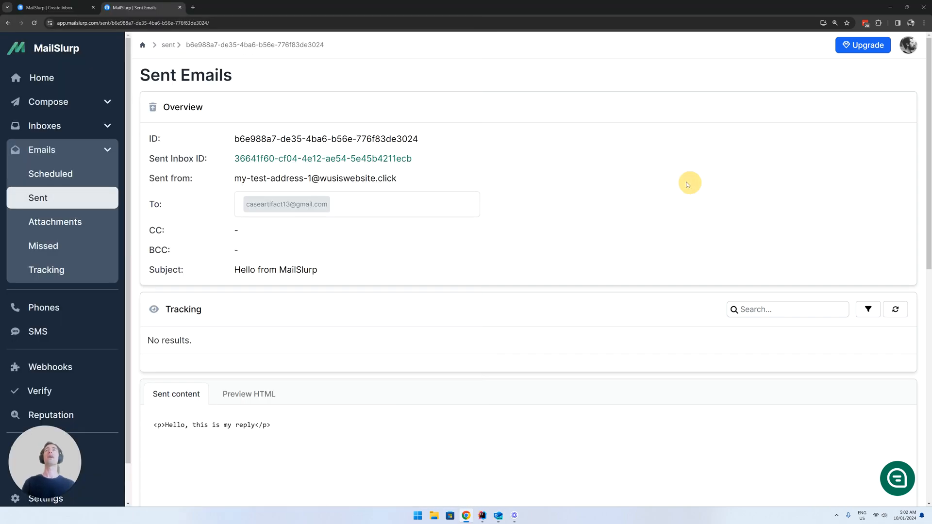
Open the newest inbox from the Inboxes list and view its forwarding settings
left_click(44, 125)
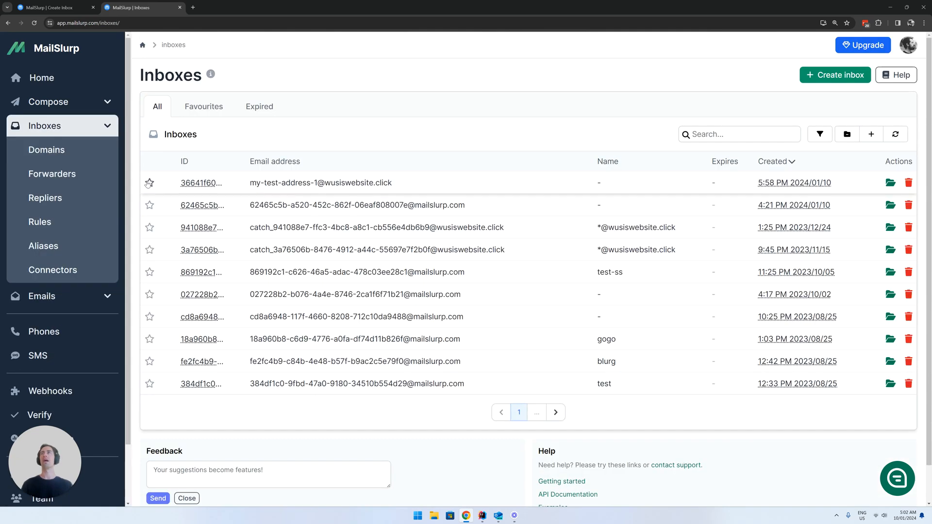
left_click(201, 183)
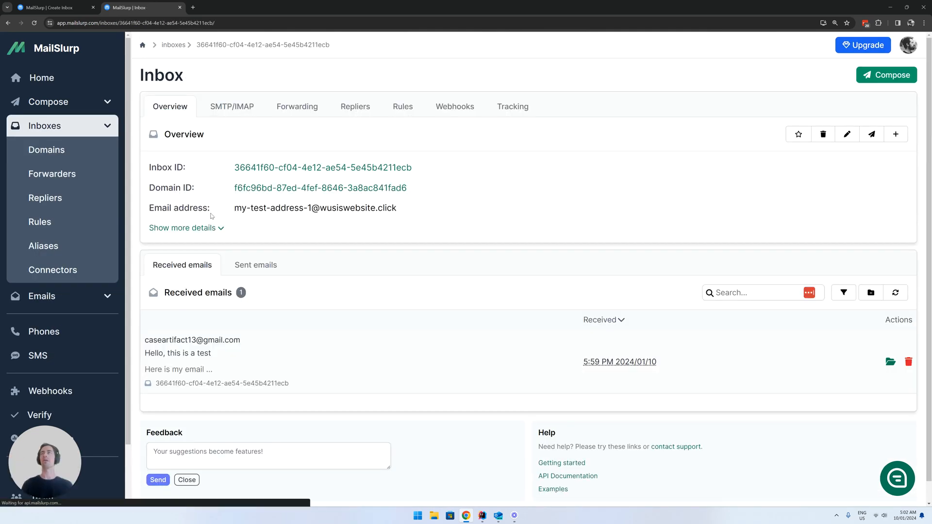
left_click(297, 107)
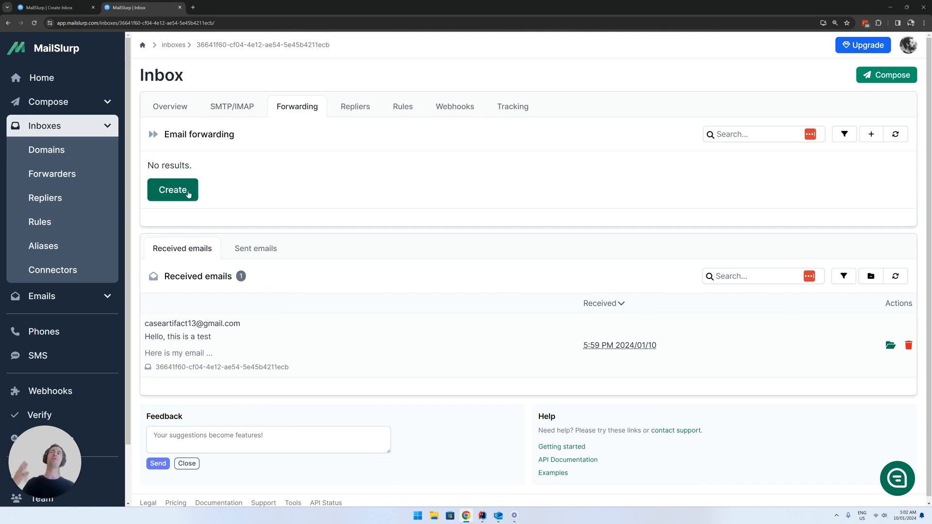
left_click(173, 190)
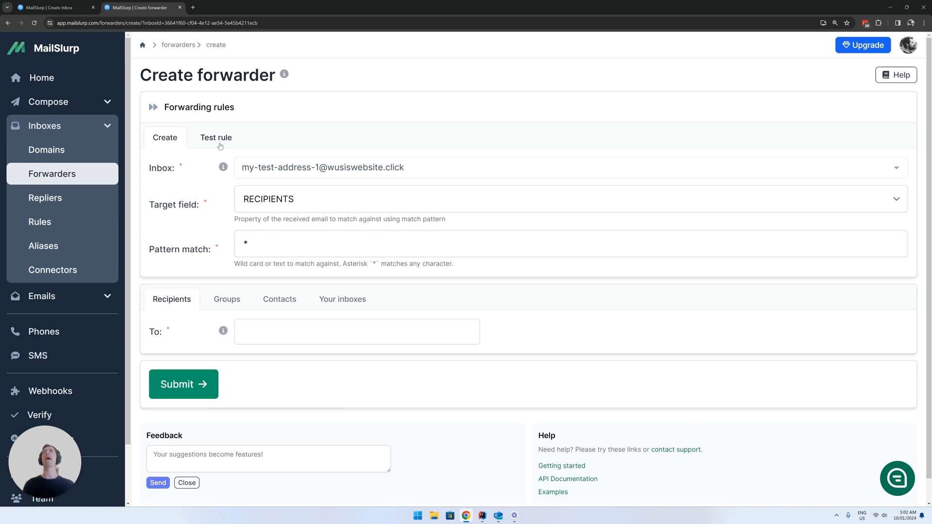
left_click(226, 299)
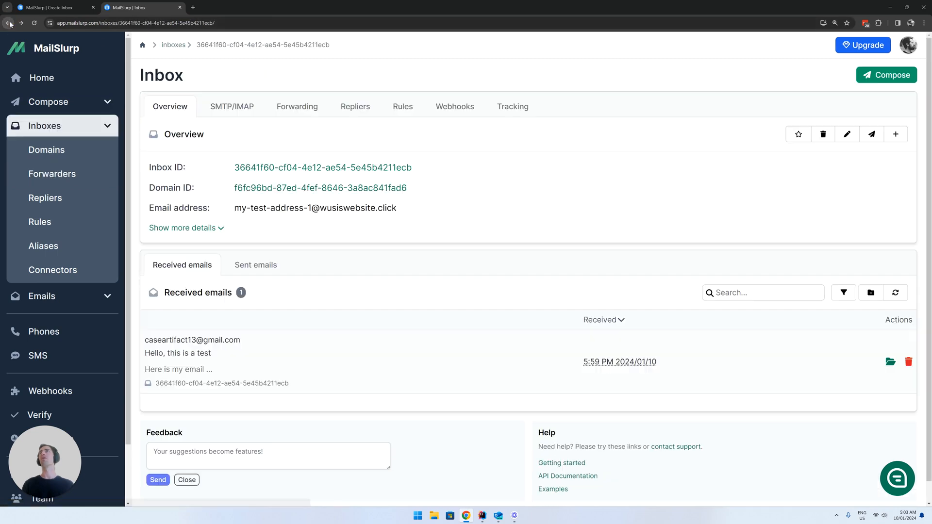
left_click(355, 107)
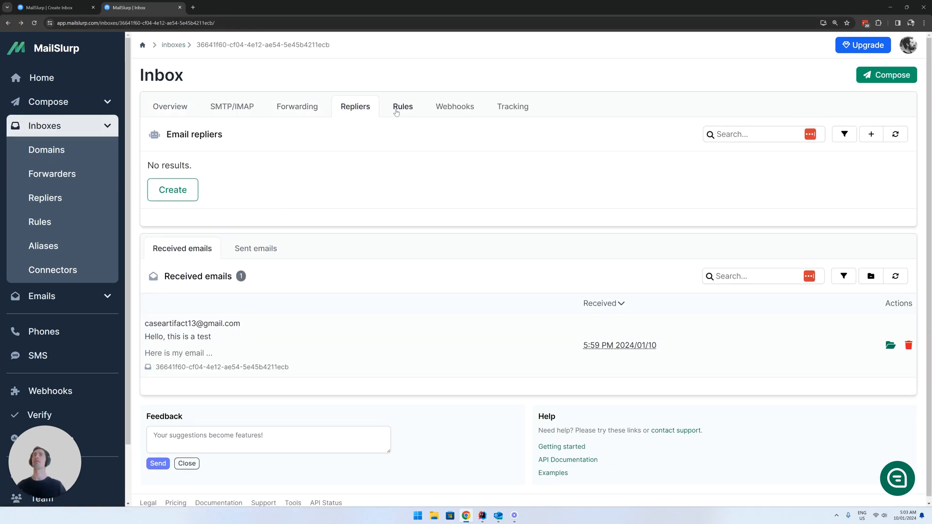
left_click(403, 107)
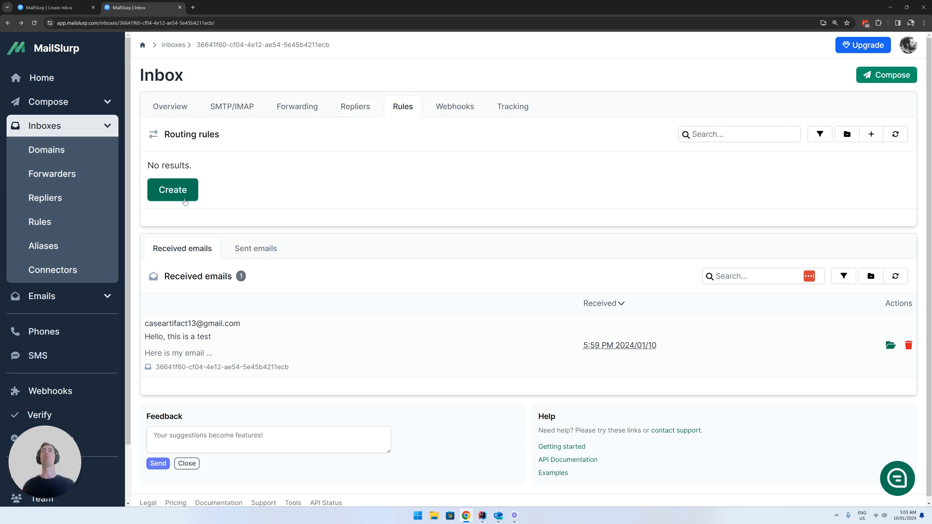
left_click(173, 189)
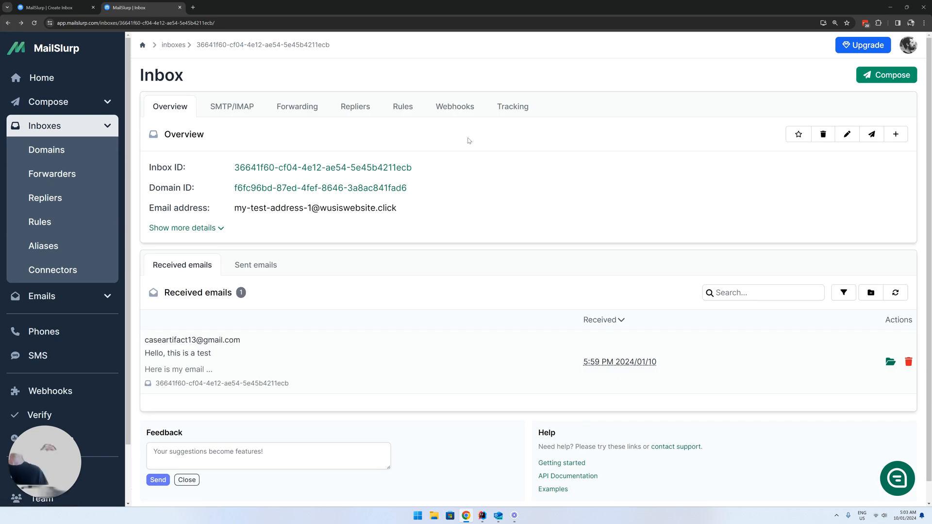
Start a new-email webhook for the inbox and review the form and payload example
left_click(454, 107)
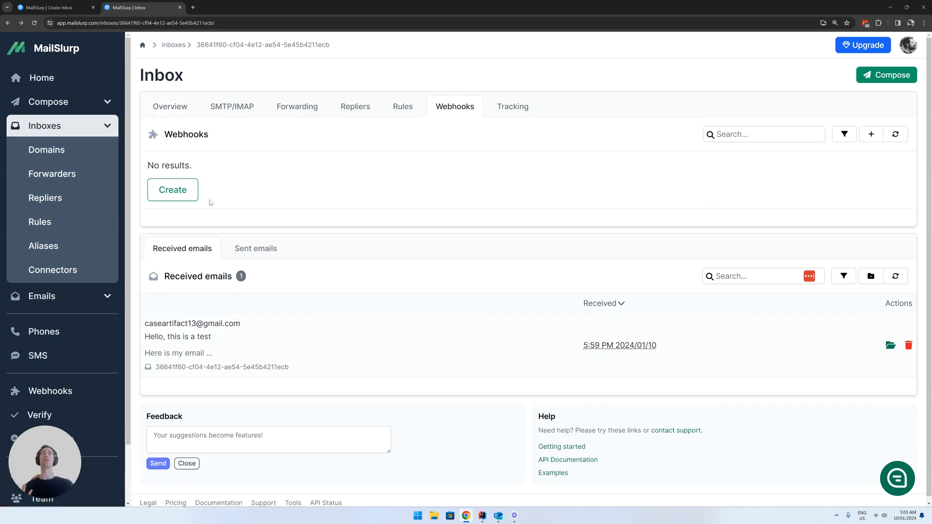
left_click(172, 190)
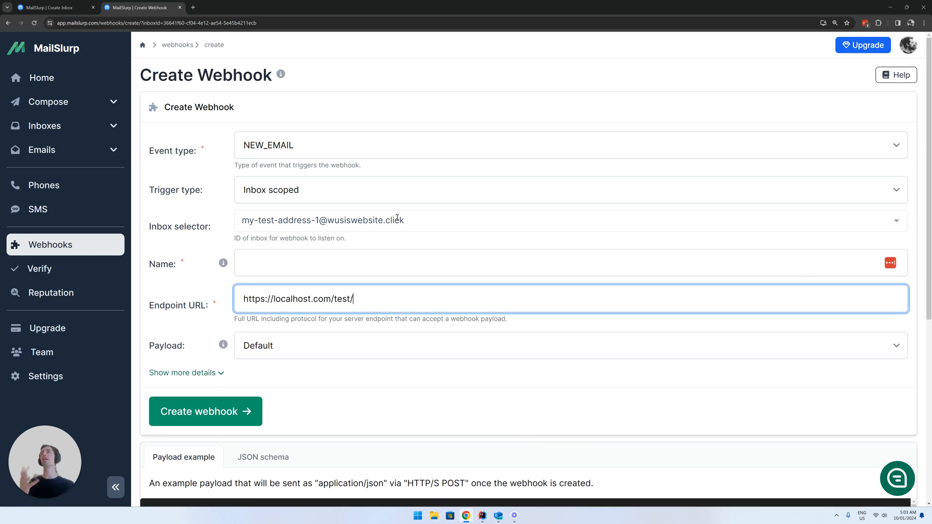
scroll("down", 3)
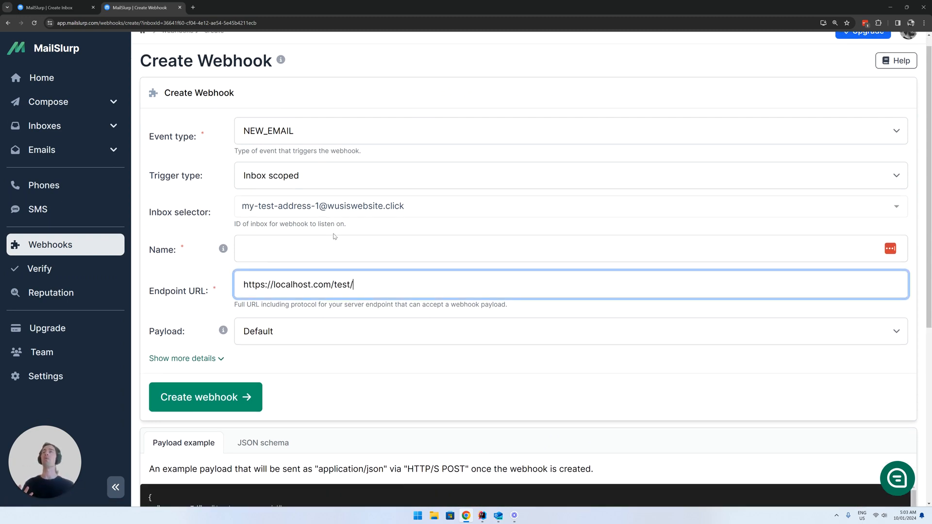
scroll("down", 3)
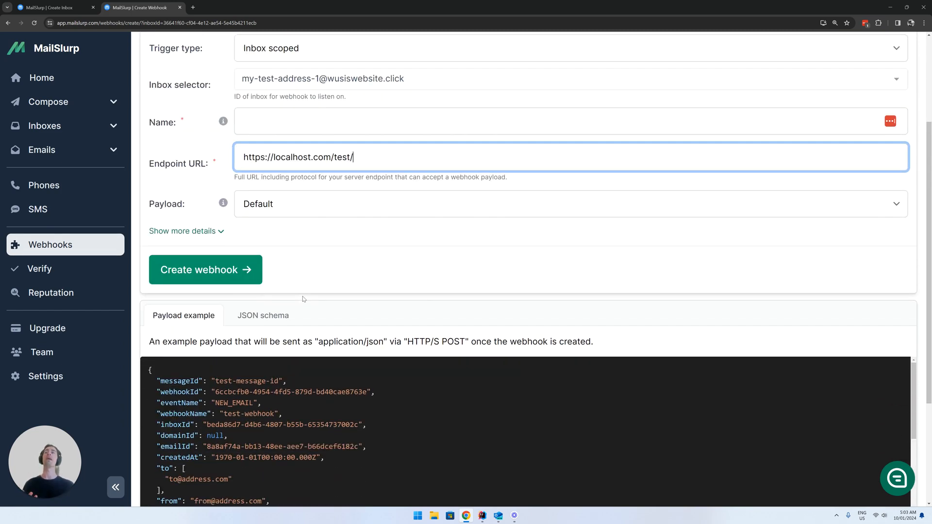
scroll("down", 3)
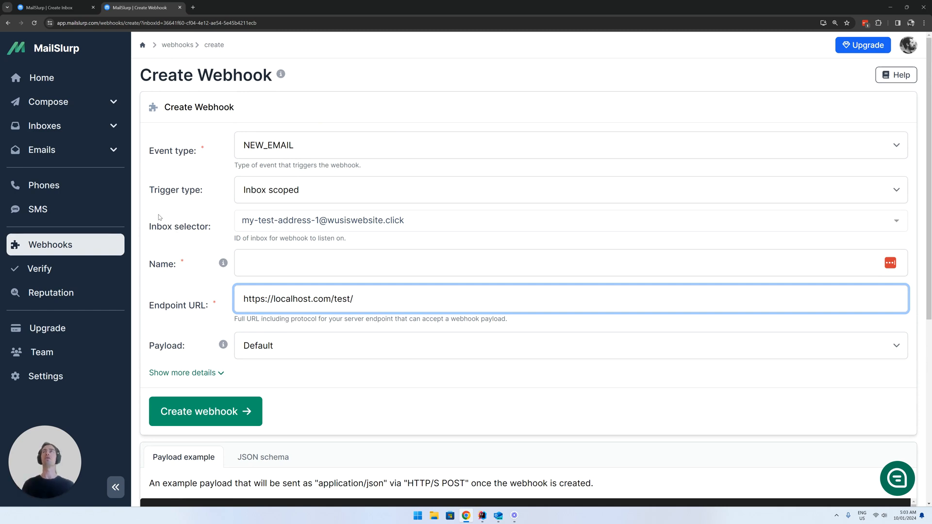
mouse_move(194, 242)
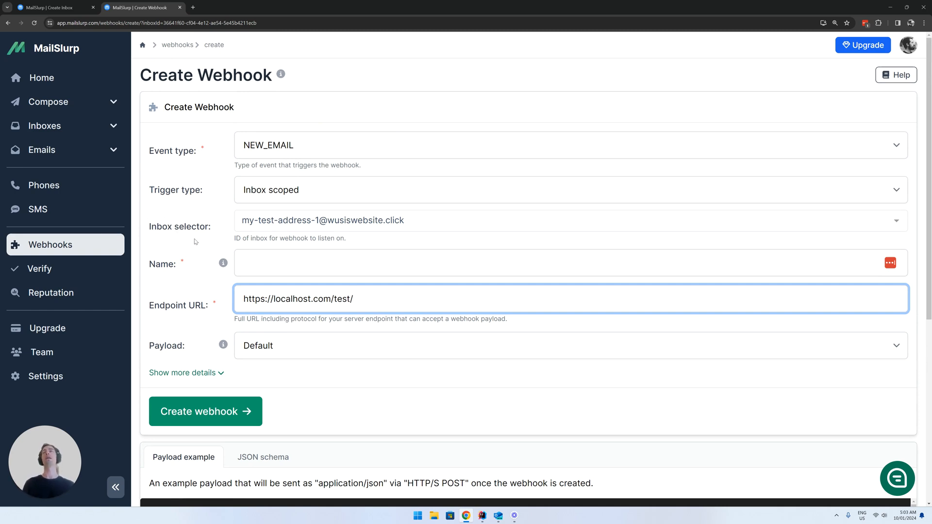
Show the account's API key on the dashboard's API access view
left_click(41, 77)
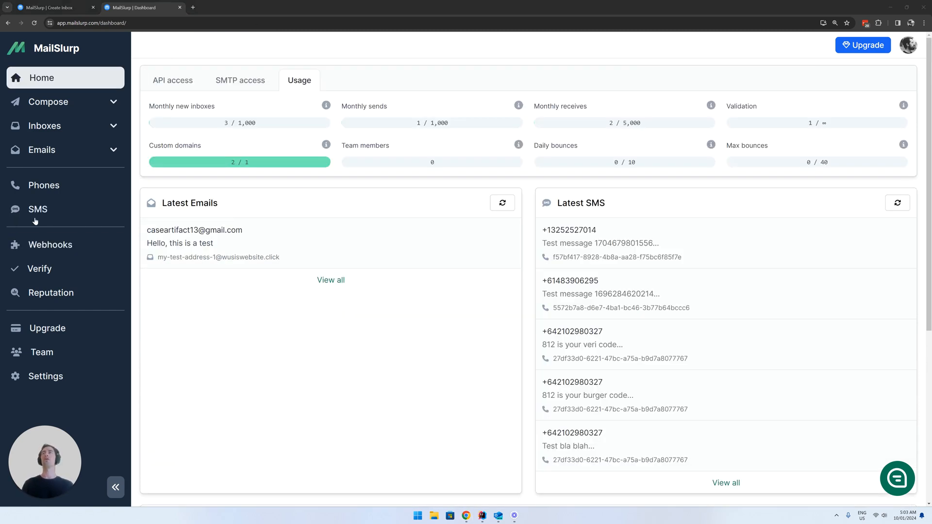
left_click(173, 81)
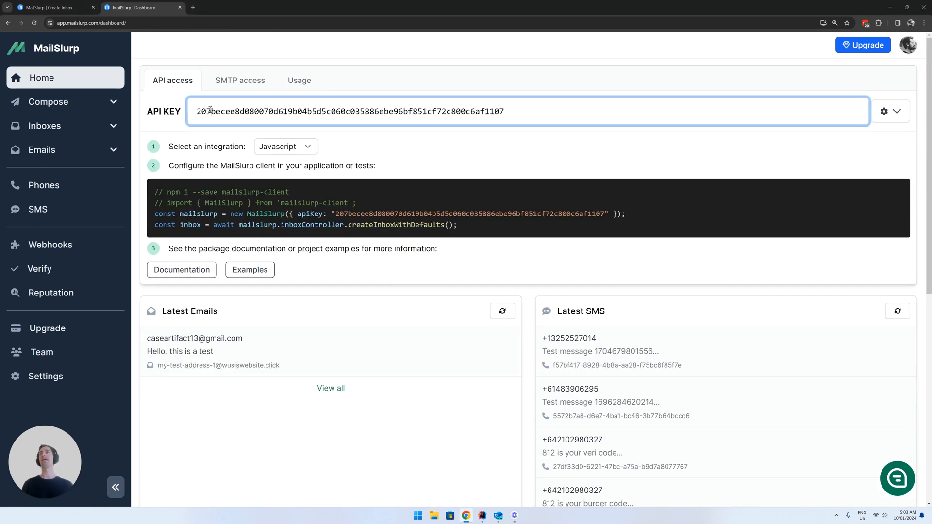
triple_click(350, 110)
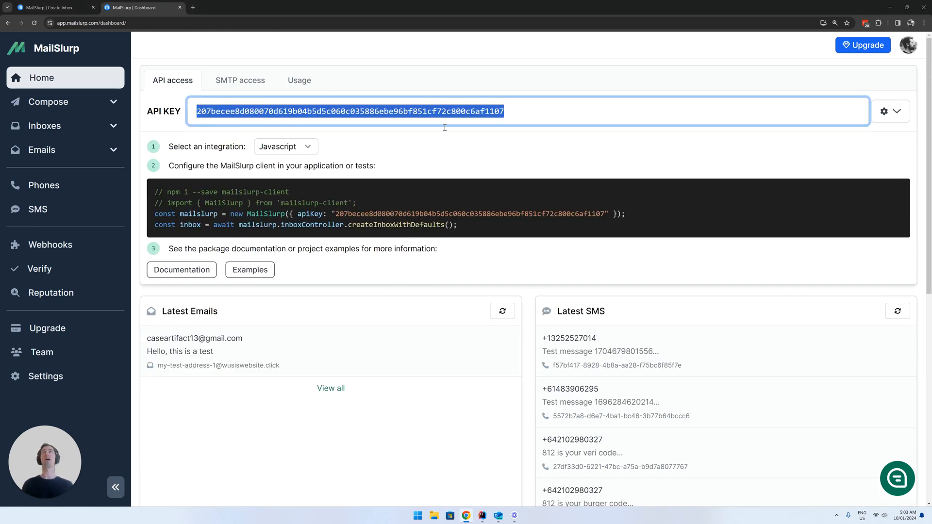
left_click(886, 111)
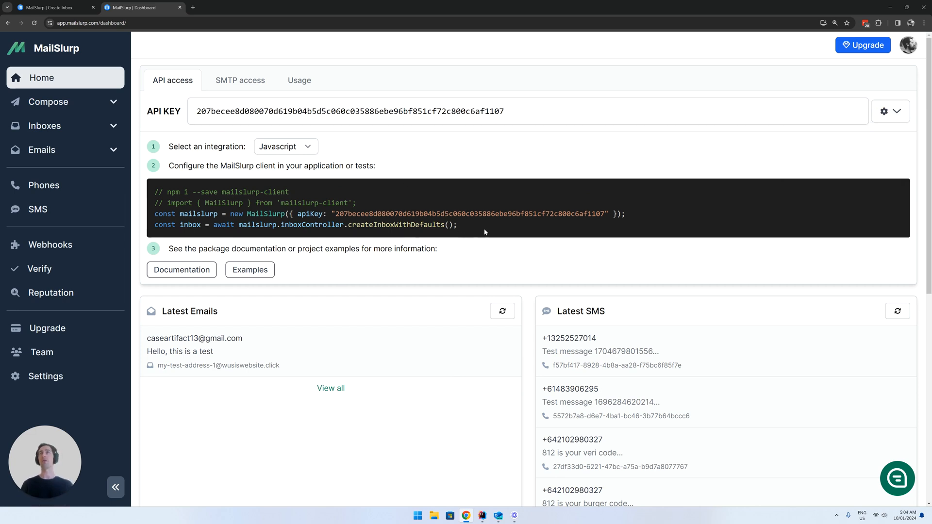
Select the Javascript client setup snippet and keep Javascript as the integration language
left_click_drag(155, 191, 458, 224)
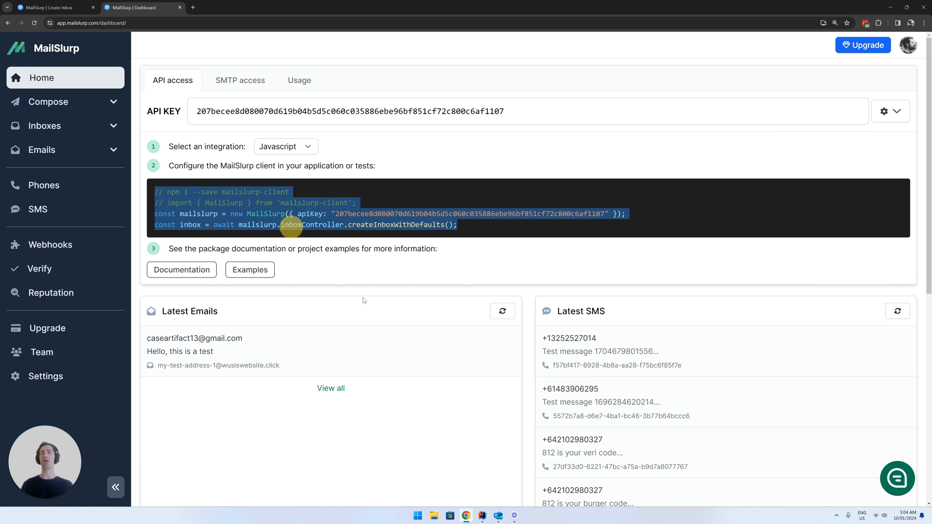
mouse_move(353, 302)
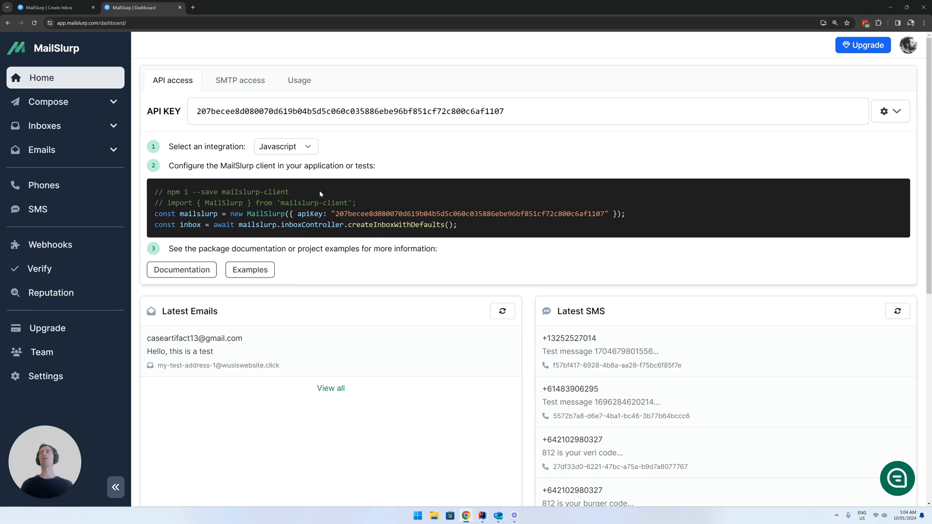
left_click(285, 146)
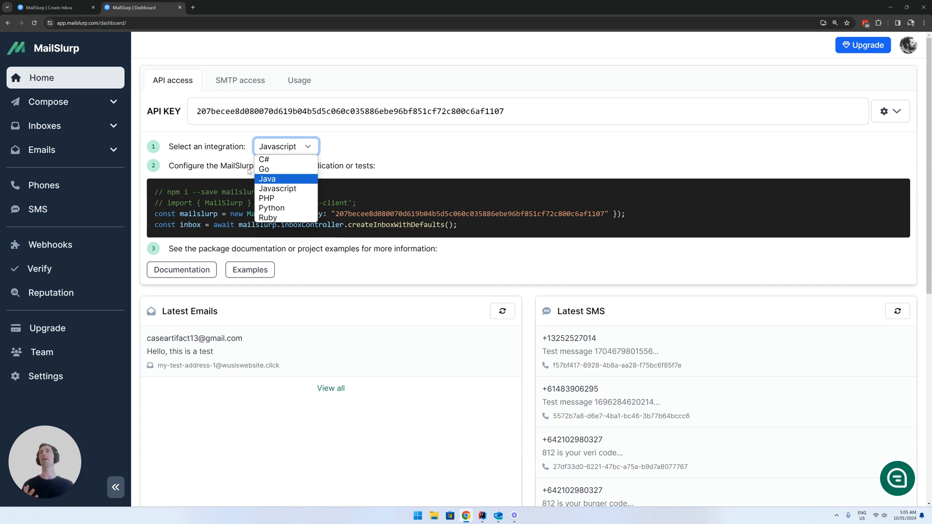
left_click(181, 269)
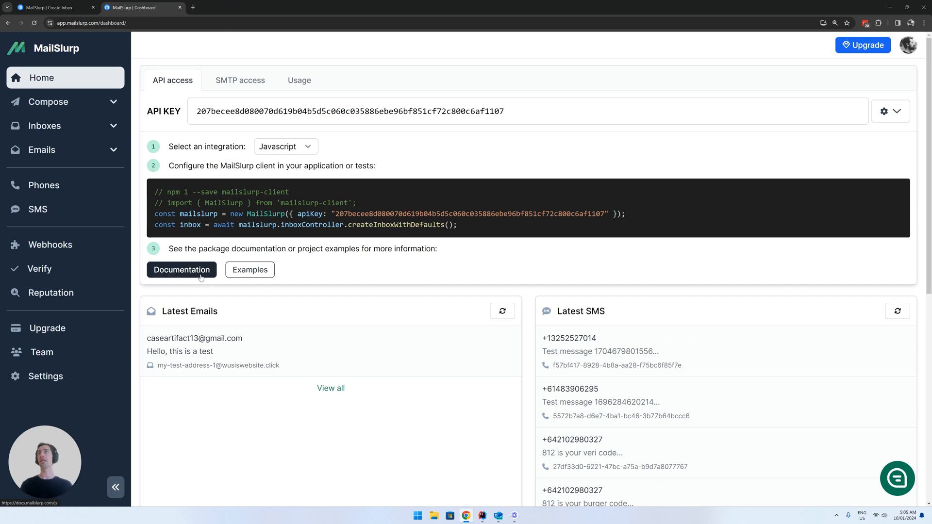
Browse the Javascript client docs, REST API reference and SDK libraries list
left_click(182, 270)
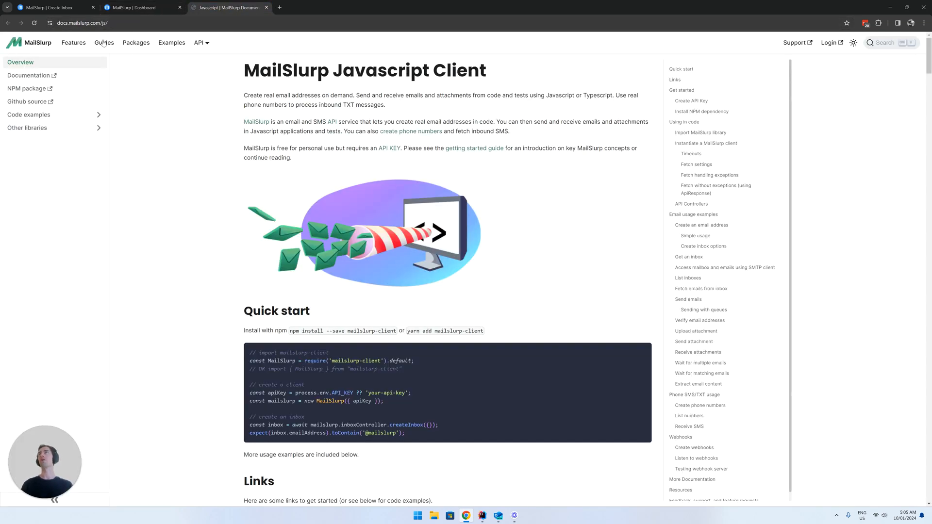
left_click(199, 41)
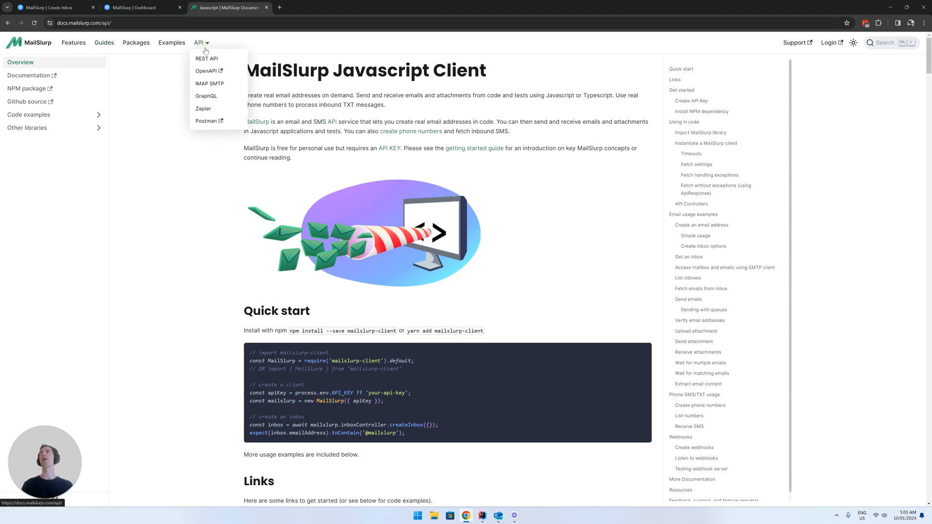
left_click(206, 58)
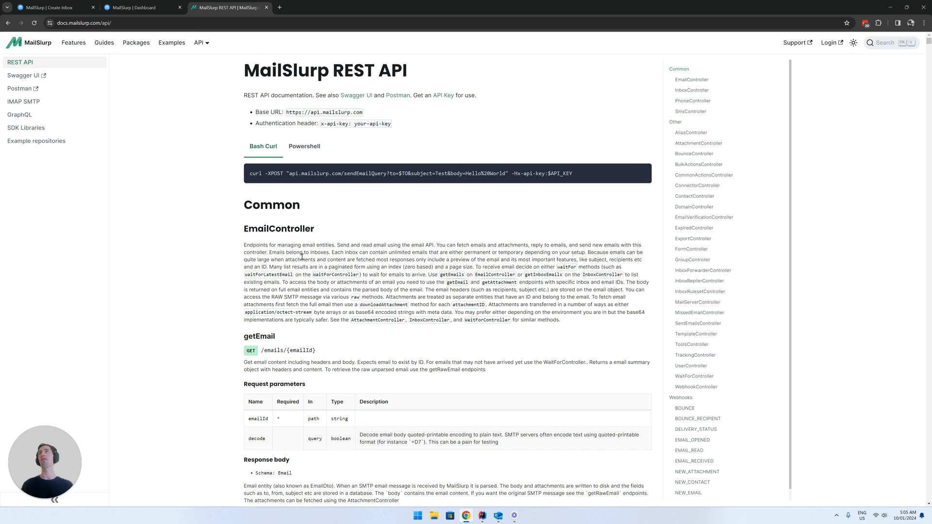
left_click(26, 129)
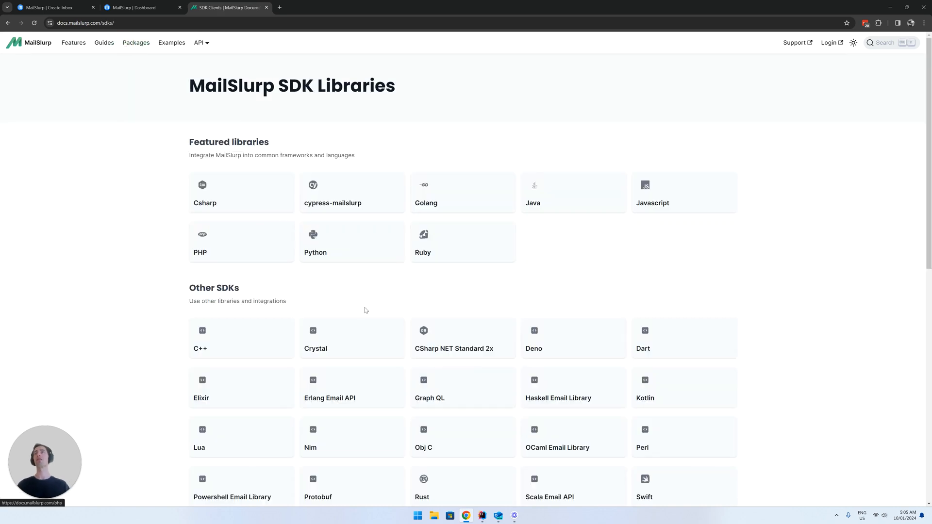
mouse_move(263, 253)
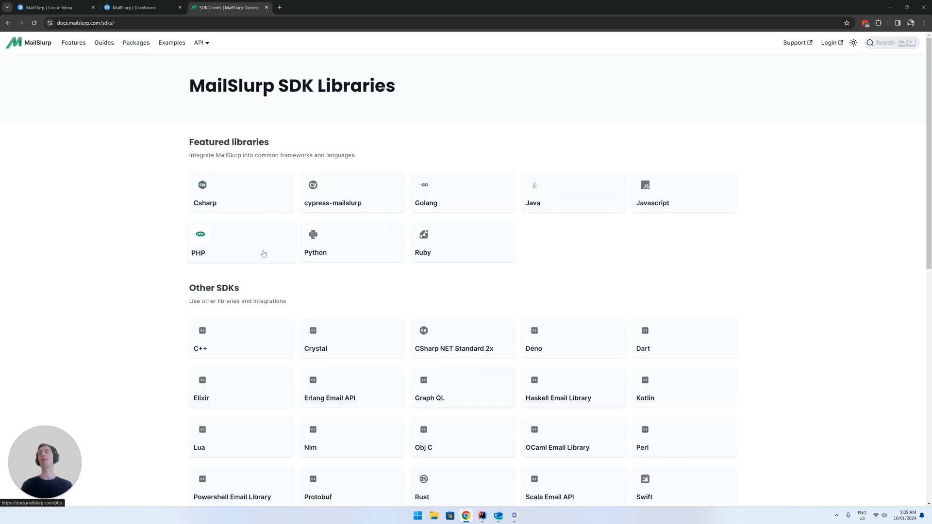
mouse_move(663, 200)
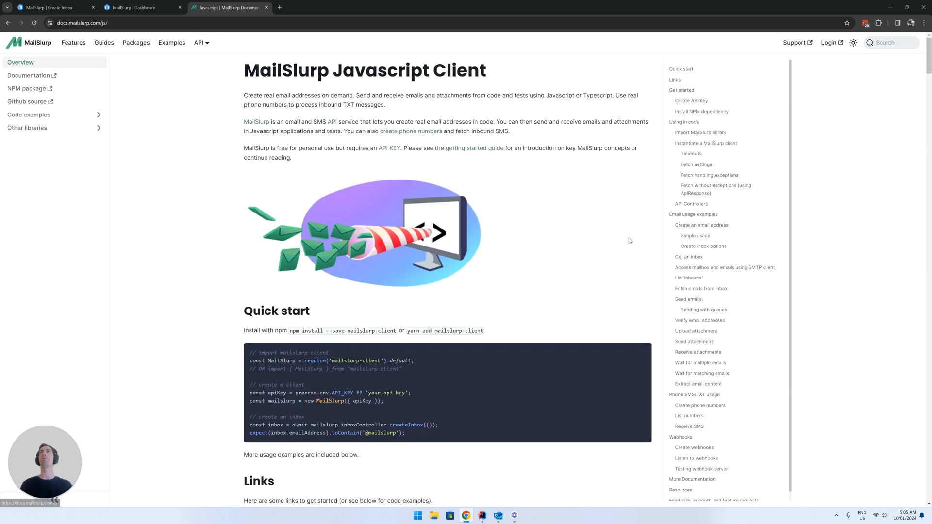
scroll("down", 3)
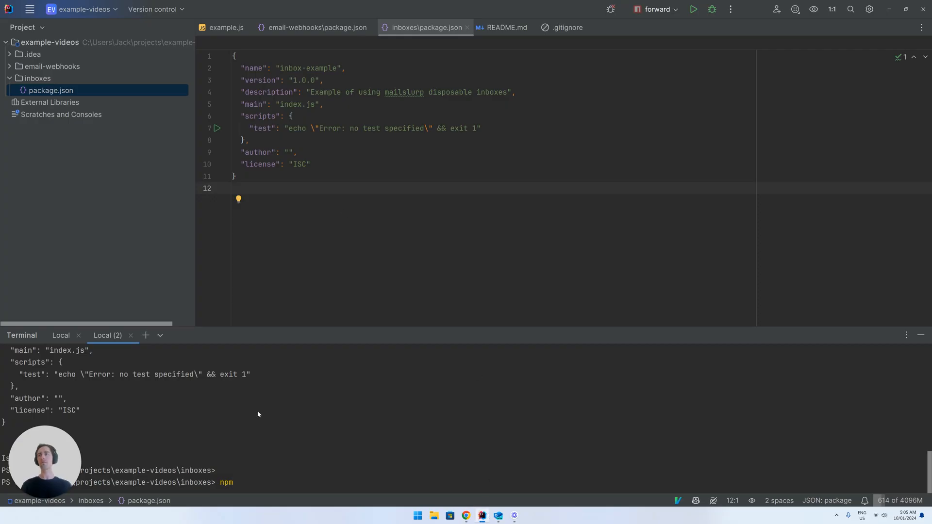
Install mailslurp-client and mocha as dev dependencies via npm install --save-dev, then enlarge the editor font
type("install --")
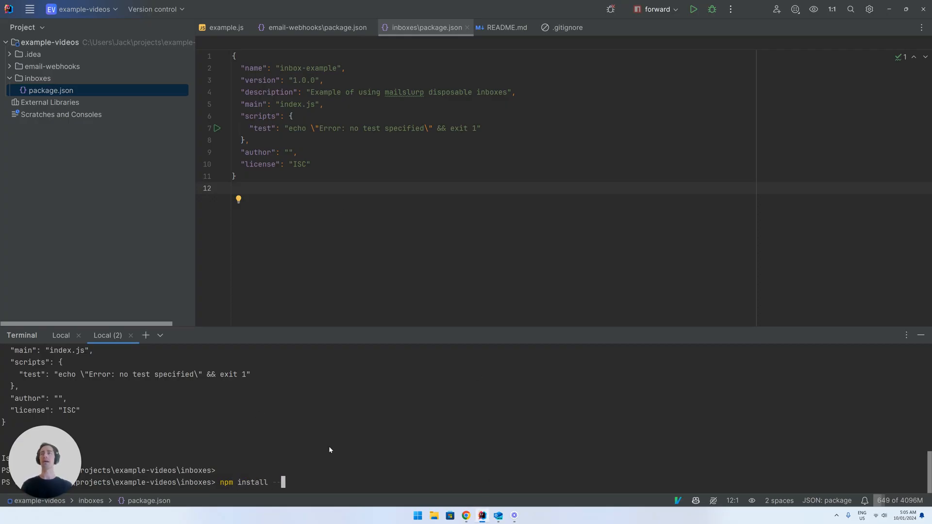
type("--save-dev m")
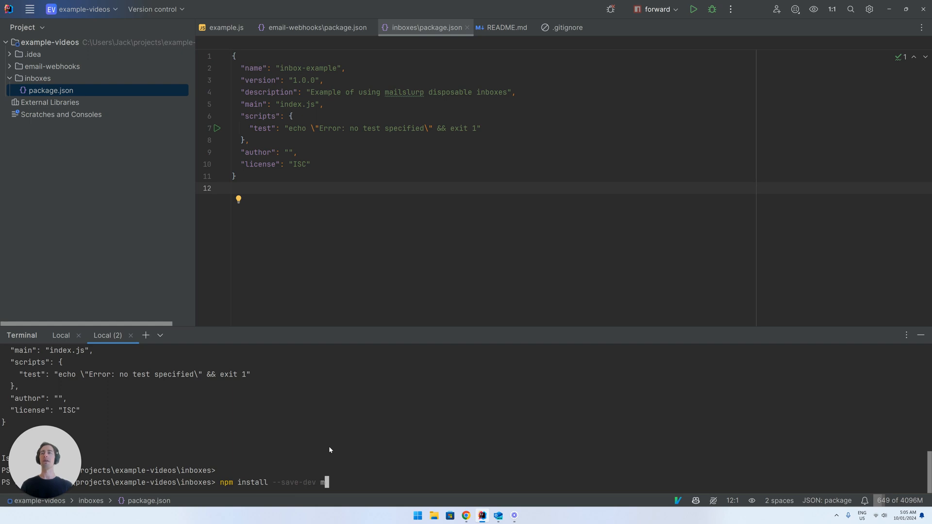
type("ailslurp-client")
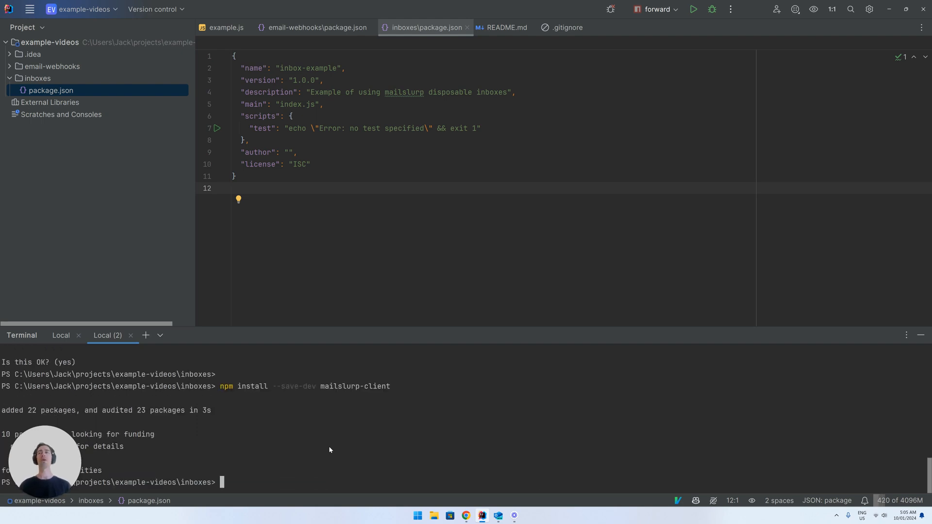
type("npm install --save-dev mocha")
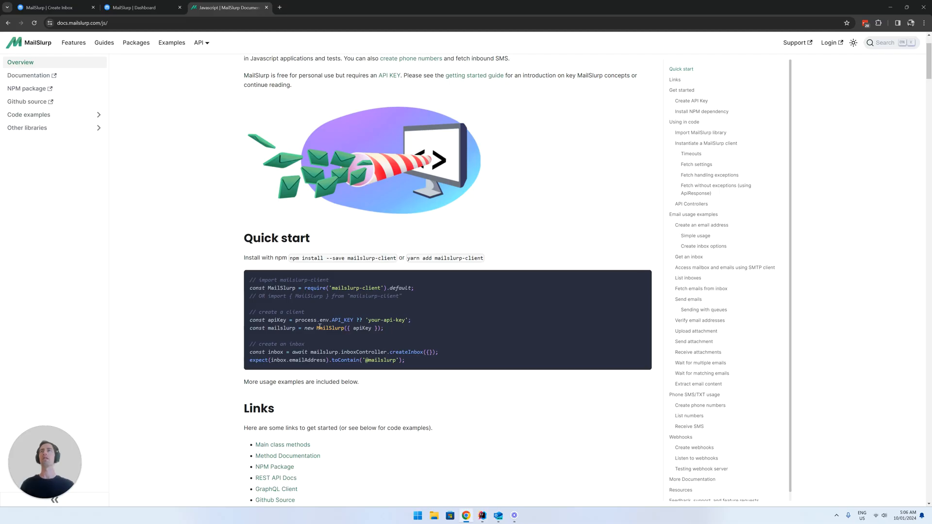
key("ctrl+plus")
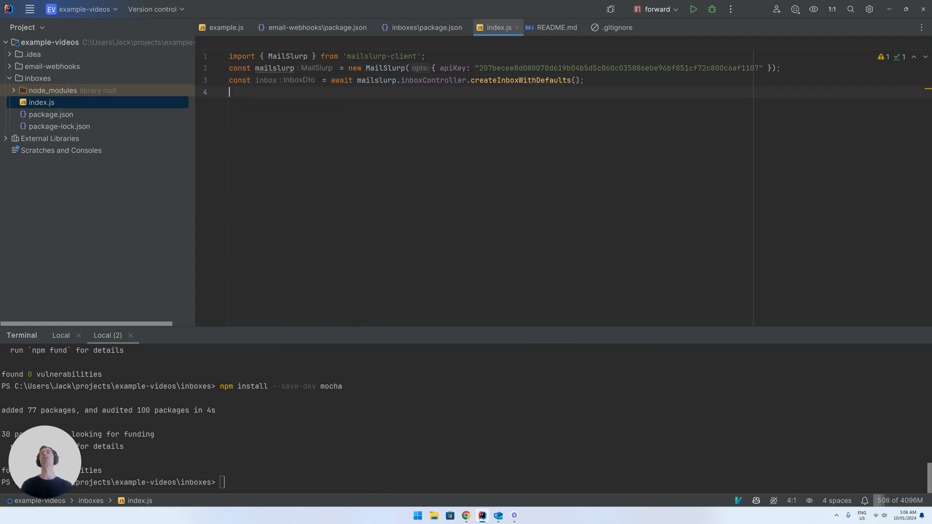
Log inbox.emailAddress, run the script with node, and rename index.js to index.mjs
type("console.log(inbox.id);")
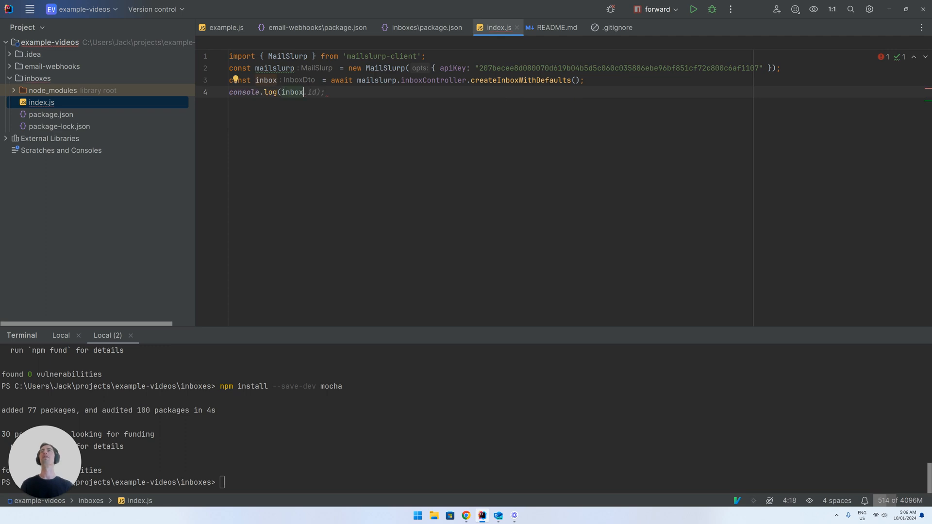
type(".emailAddress)")
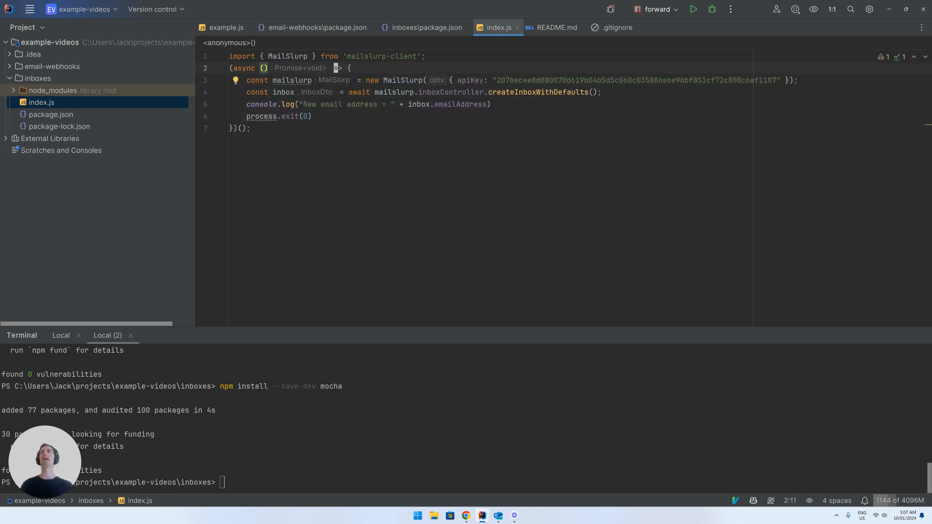
type("node .\\index.js")
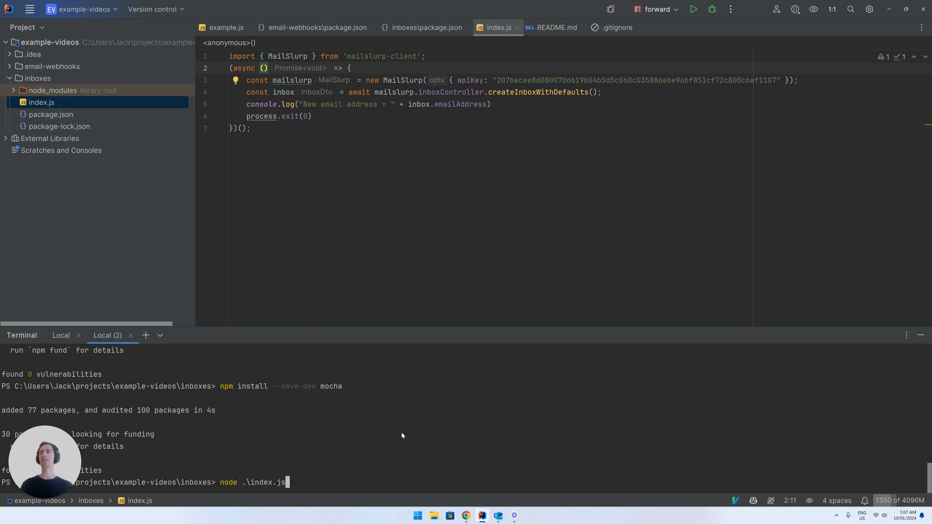
key("enter")
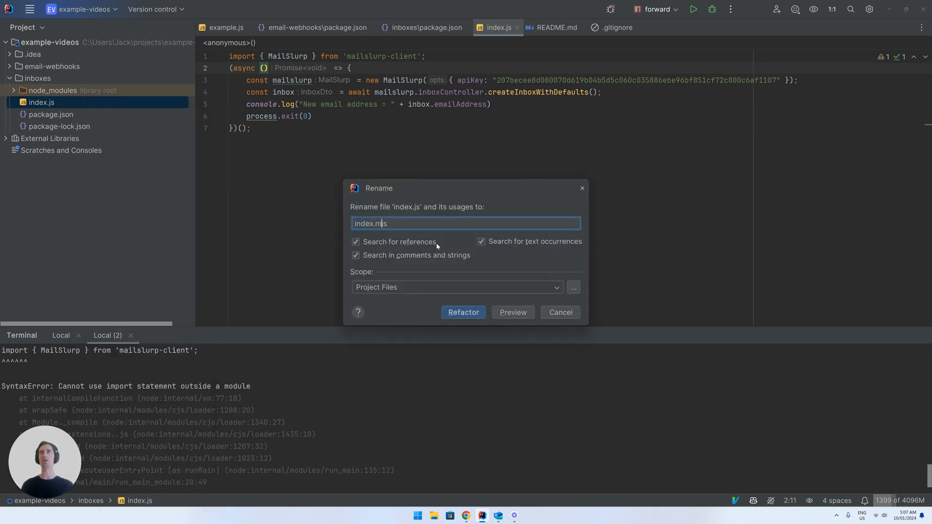
left_click(463, 312)
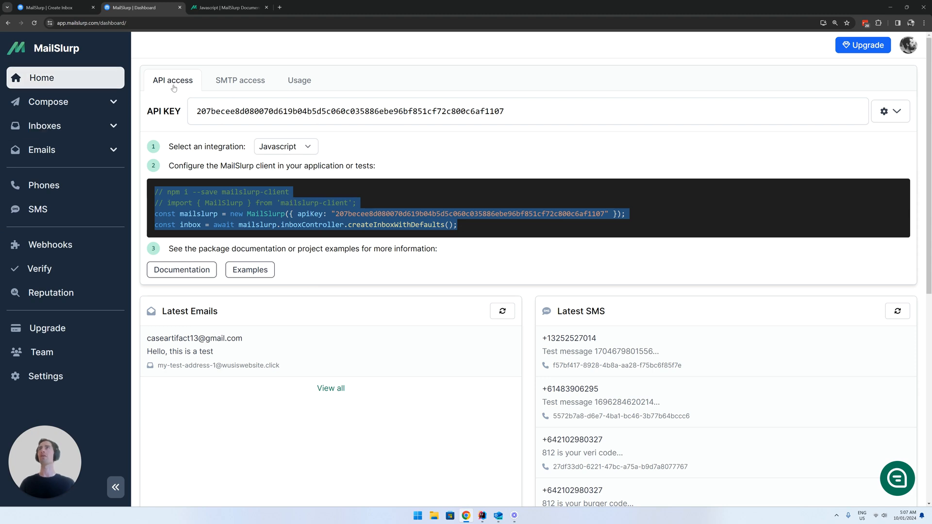
mouse_move(282, 157)
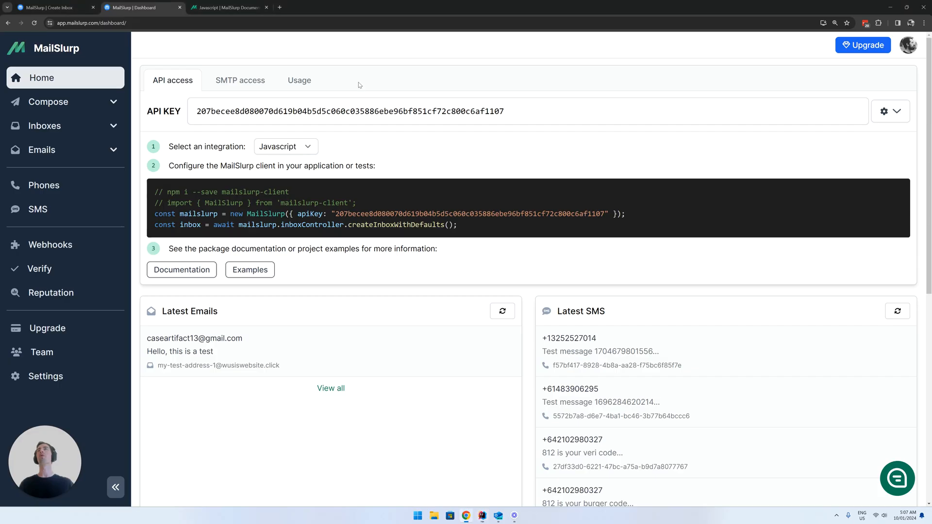
Go from the MailSlurp dashboard to the documentation's Guides and tutorials page
left_click(229, 7)
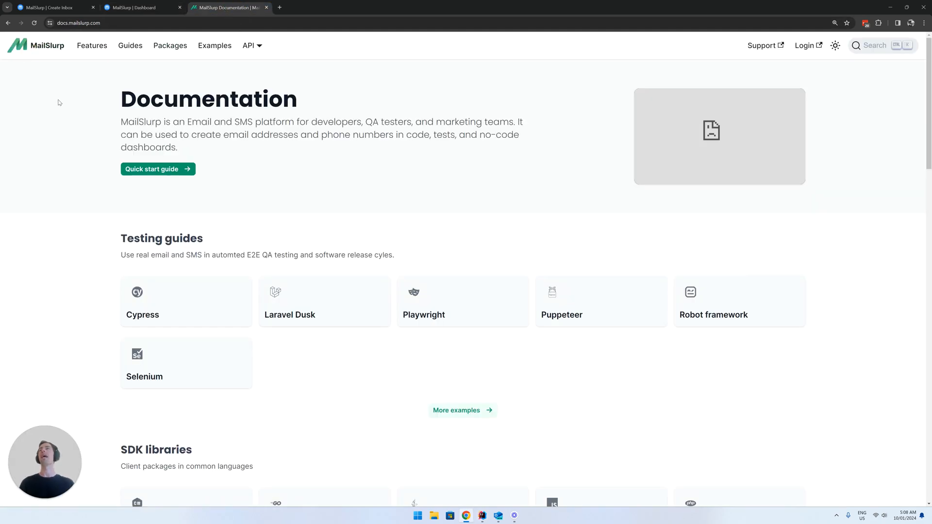
left_click(129, 46)
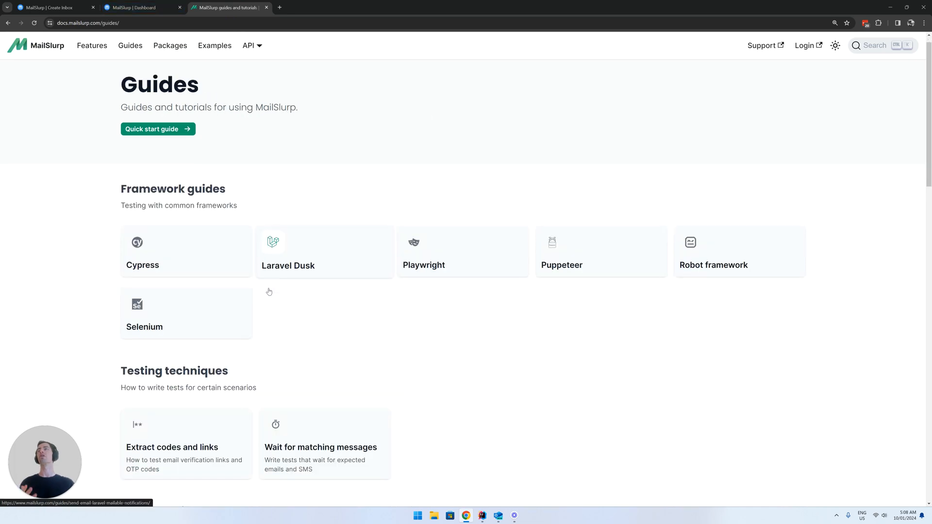
scroll("down", 3)
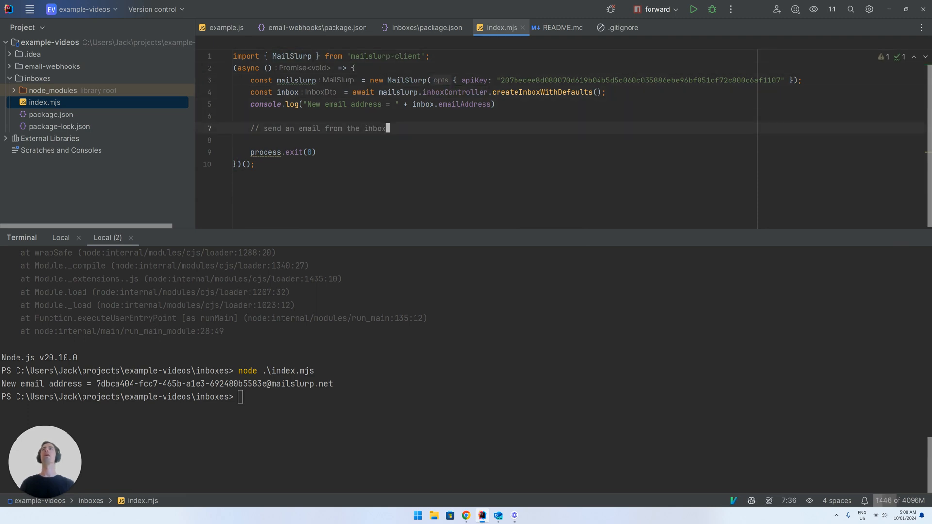
Start a mailslurp.inboxController send call with options containing inboxId: inbox.id
type("mailslurp[.")
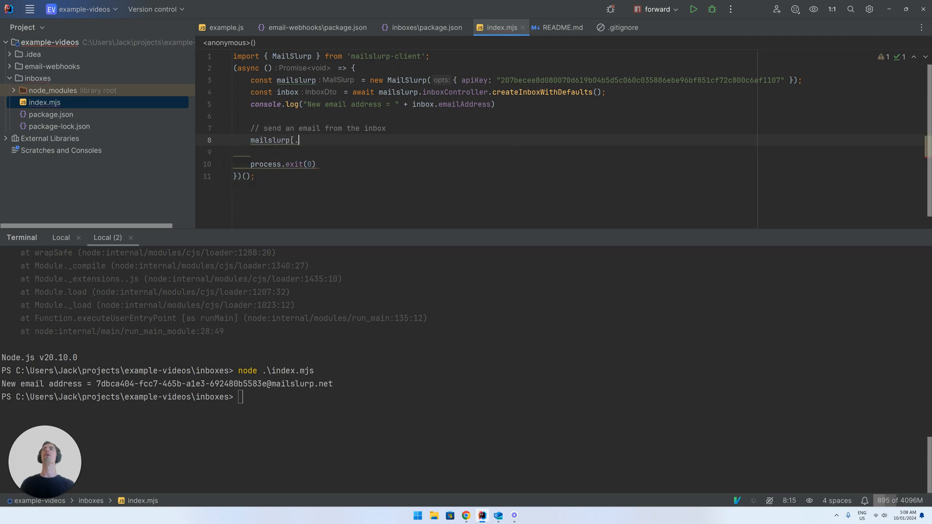
type(".")
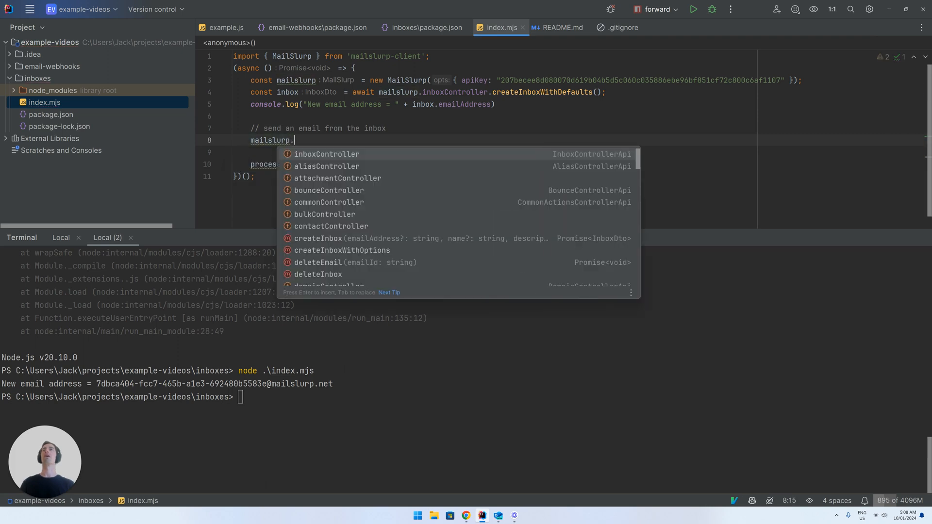
type("inboxController.")
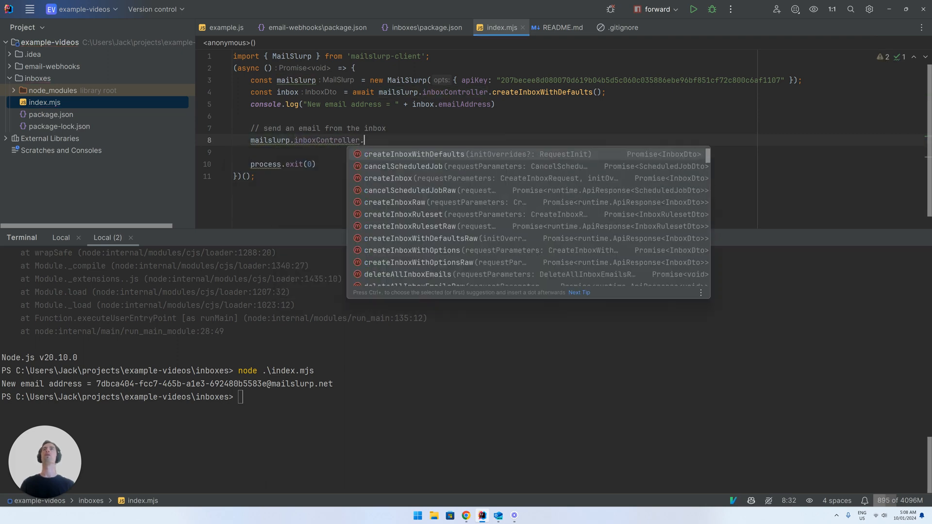
type("sendEmailAndConfirm(inbox.id,")
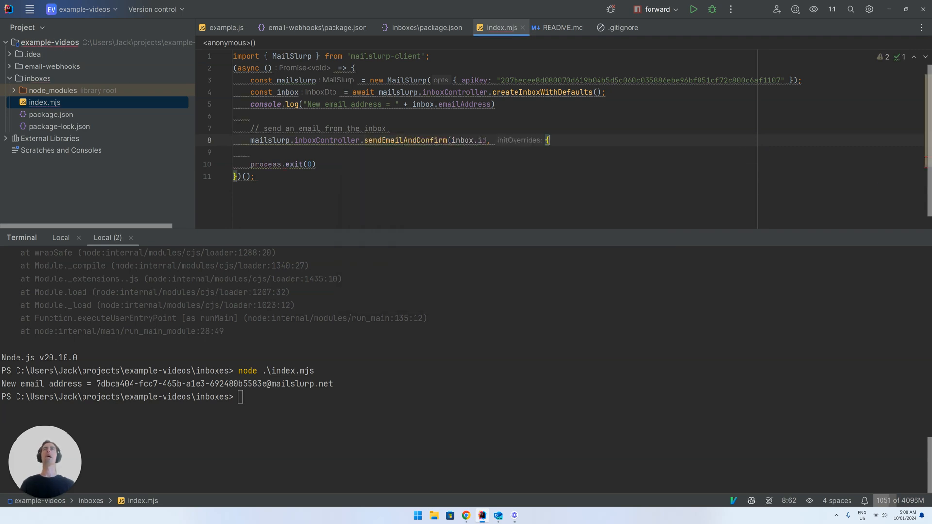
type("{")
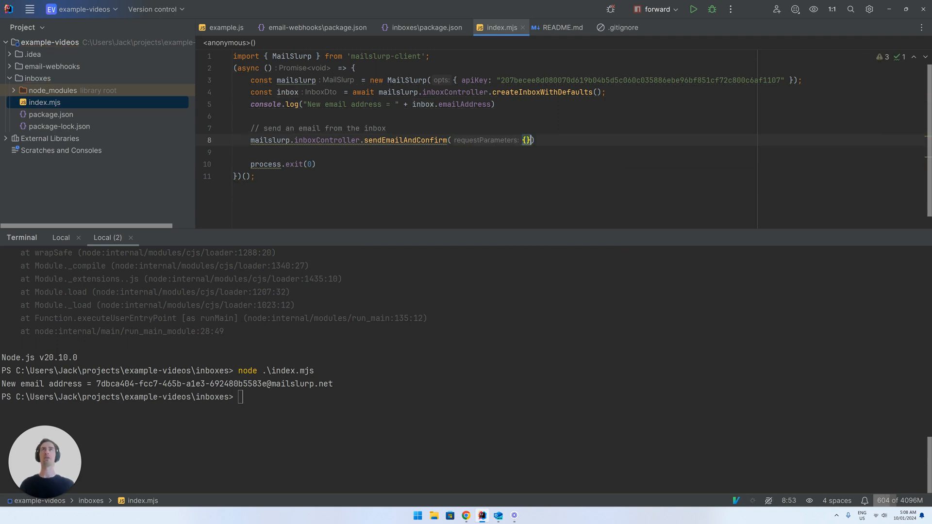
type("inboxId:")
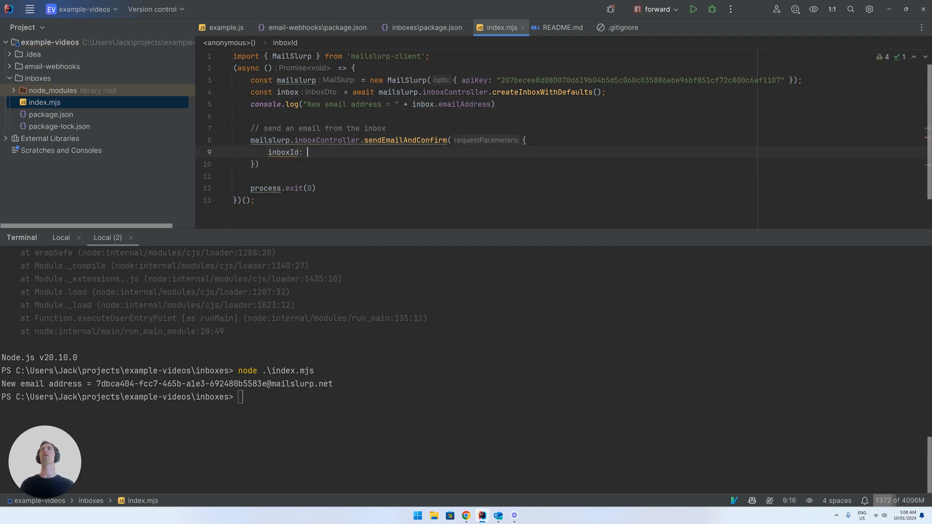
type("inbox.id,")
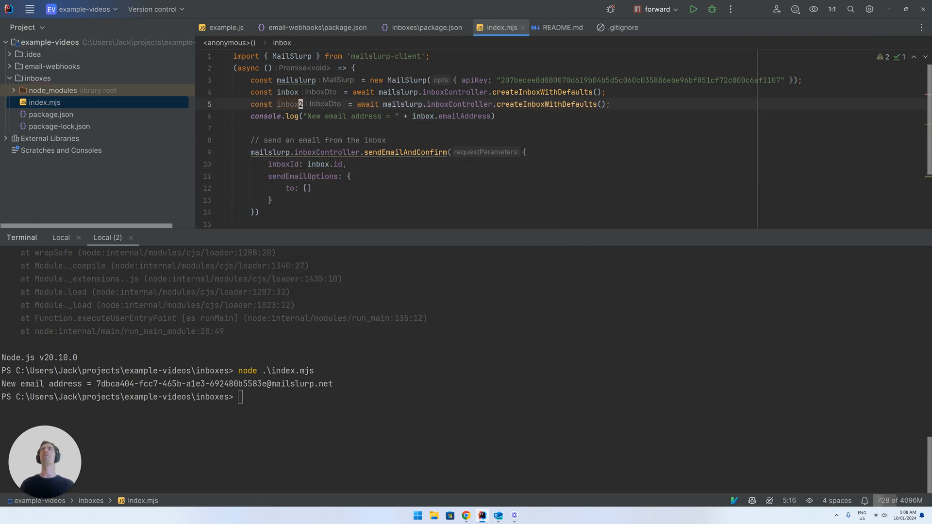
Add an inboxes comment, await the call, and log 'Send email from inbox 1 -> inbox2'
type("//")
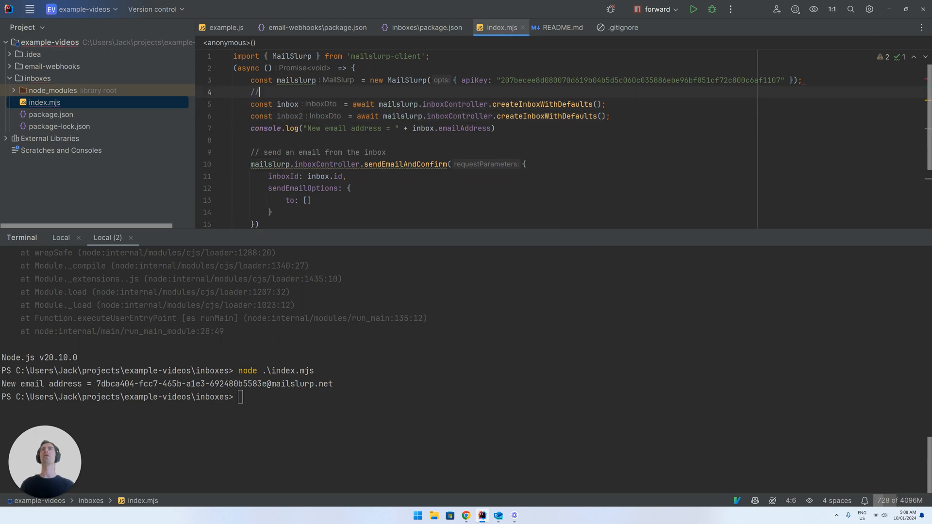
type("inboxes")
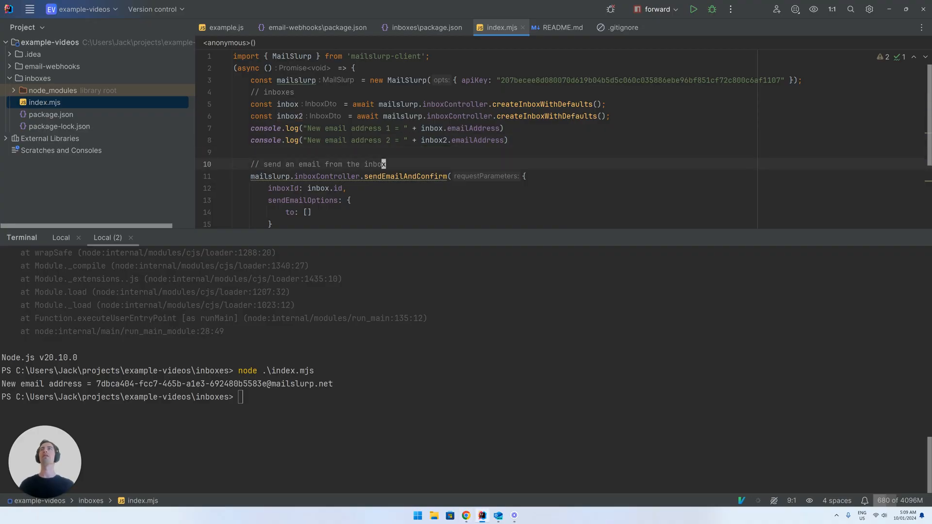
type("await")
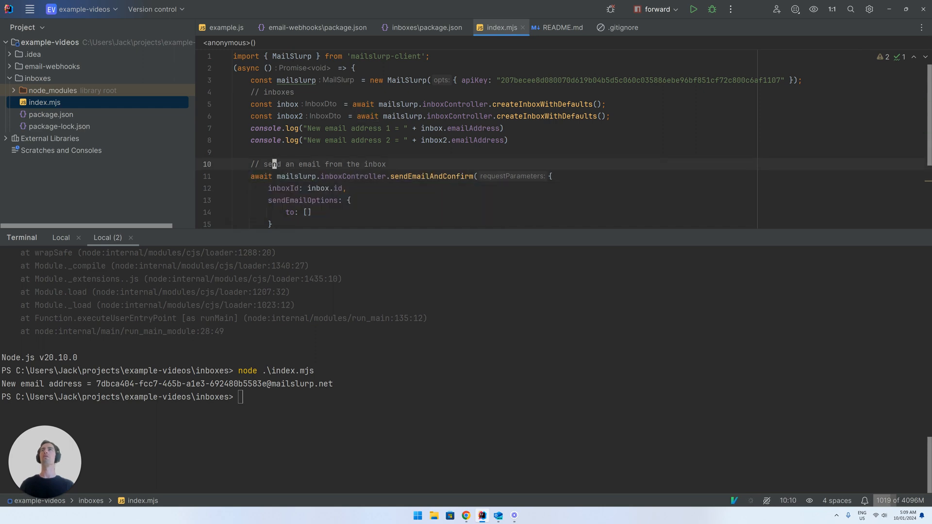
type("console.log('")
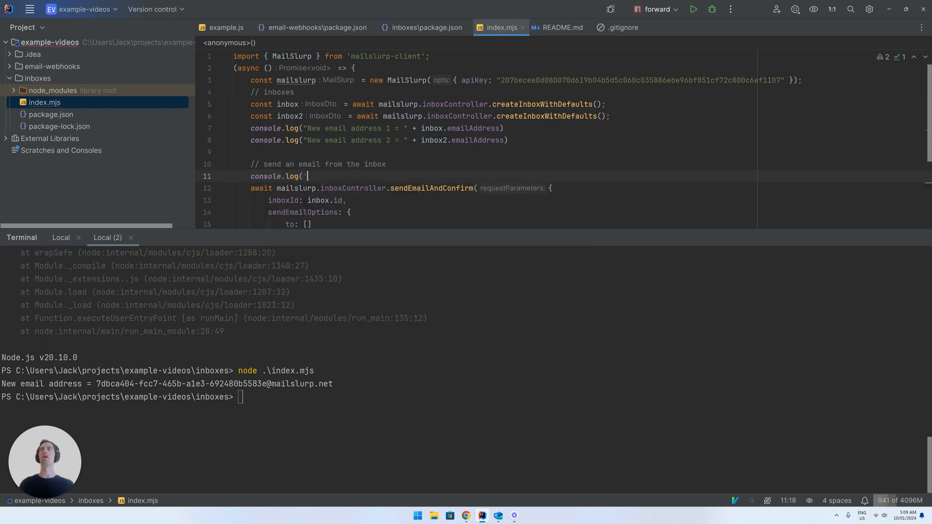
type("Send email from in")
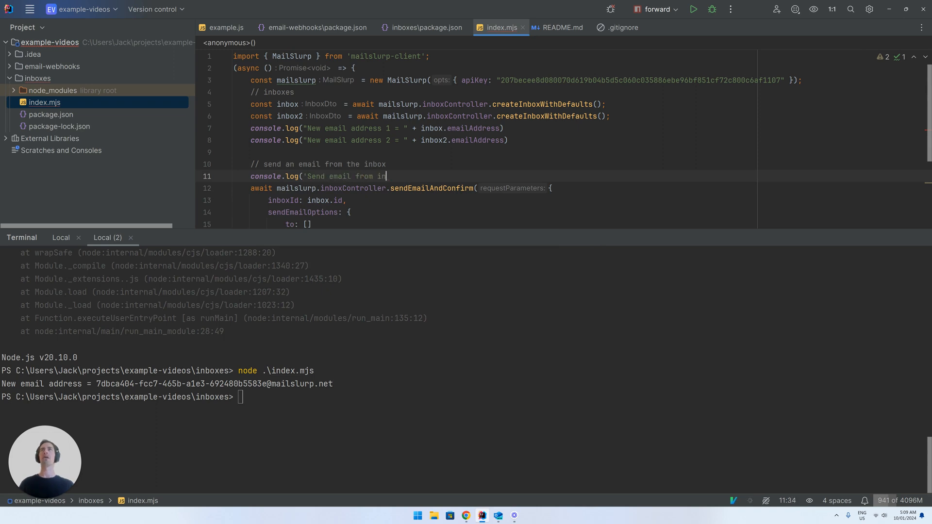
type("box")
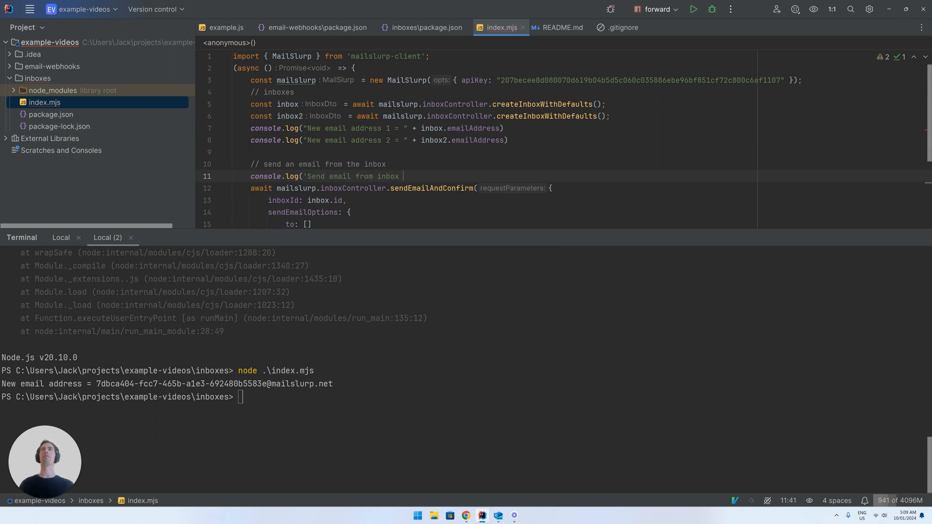
type("1 -> inbox2';")
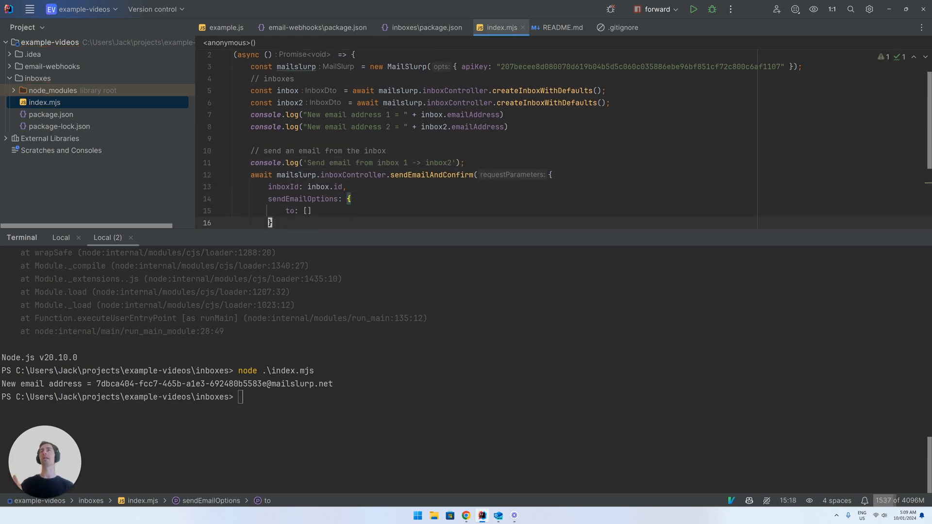
Fill the email's recipient list with inbox2's address
scroll("down", 3)
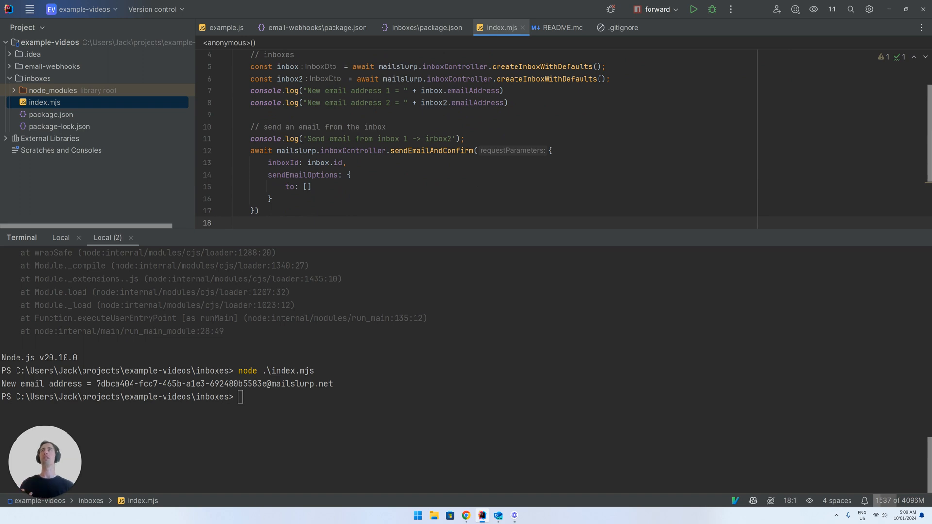
left_click(349, 175)
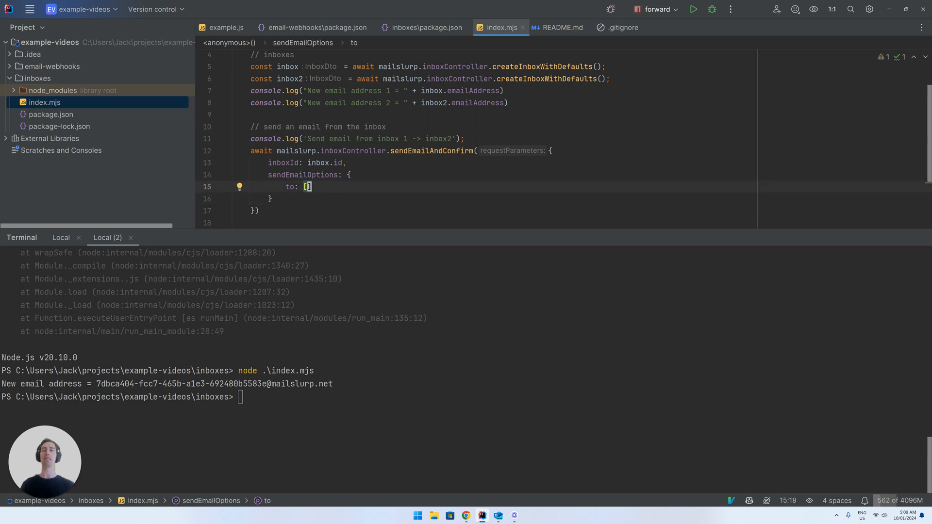
type("inbox2.emailAddress")
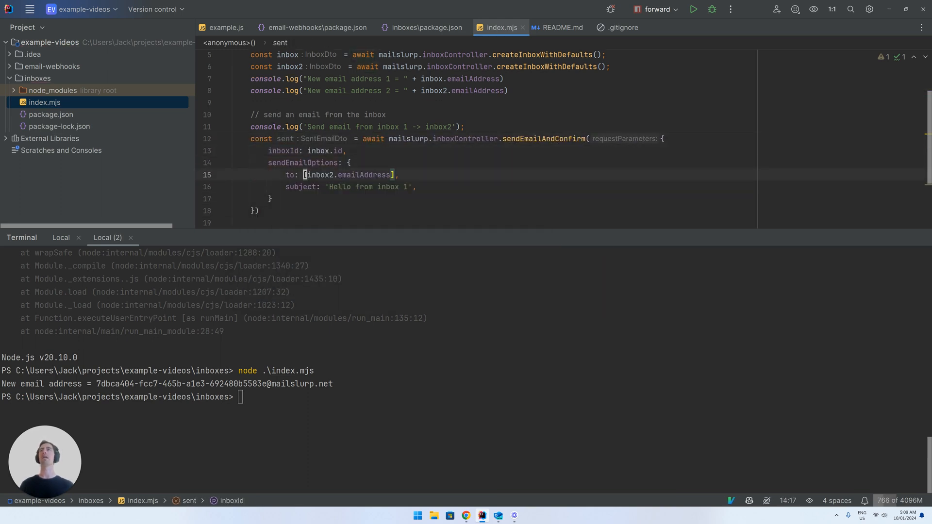
Log 'Sent email: ' + sent.subject, add a receive email comment and log 'Receive email in inbox 2'
type("console.lo")
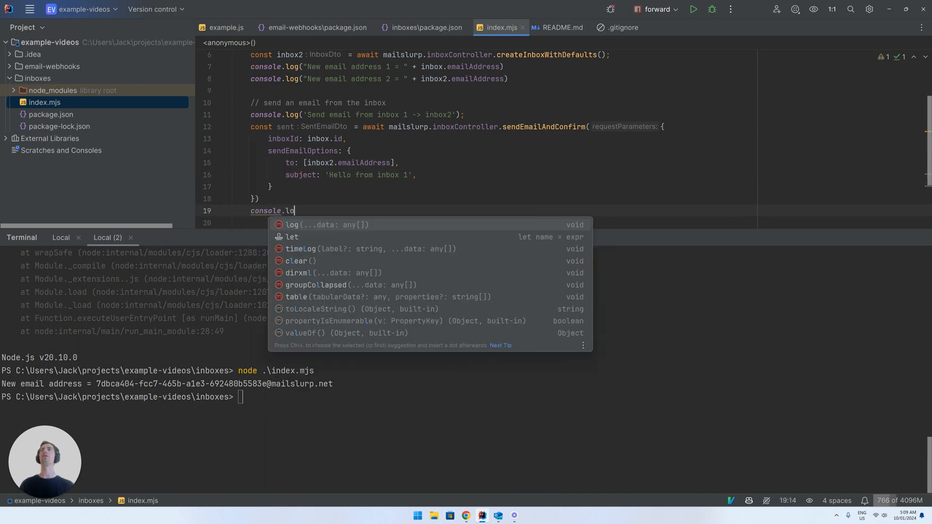
type("g('Sent email: ' + sent.subject)")
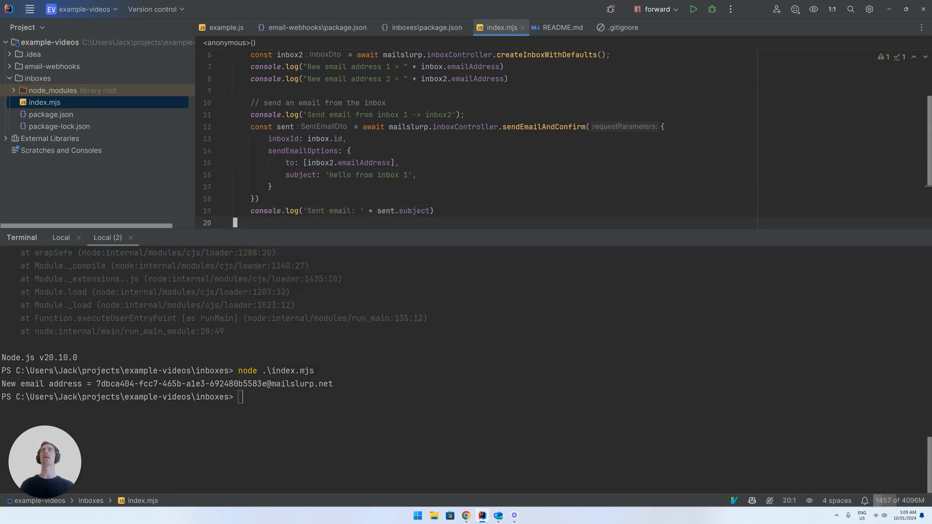
type("// receive email")
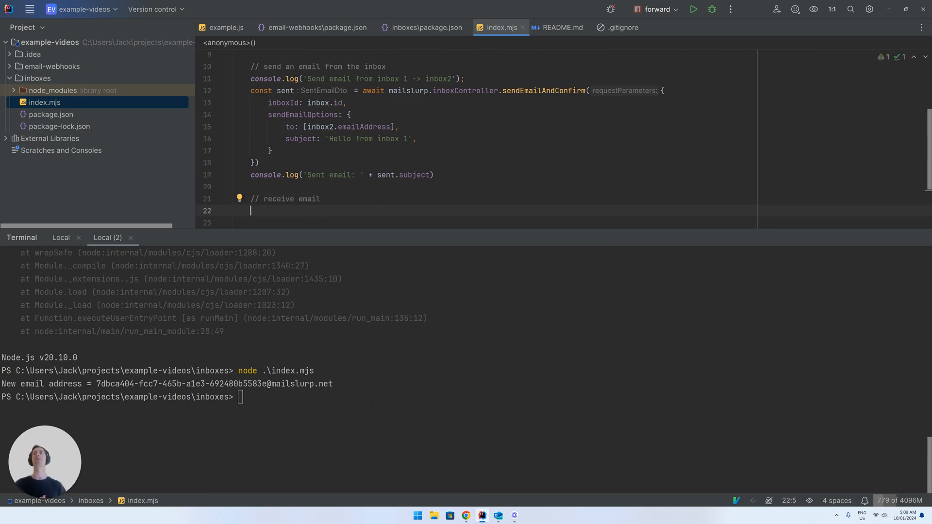
type("console.log('Receive email in inbox 2');")
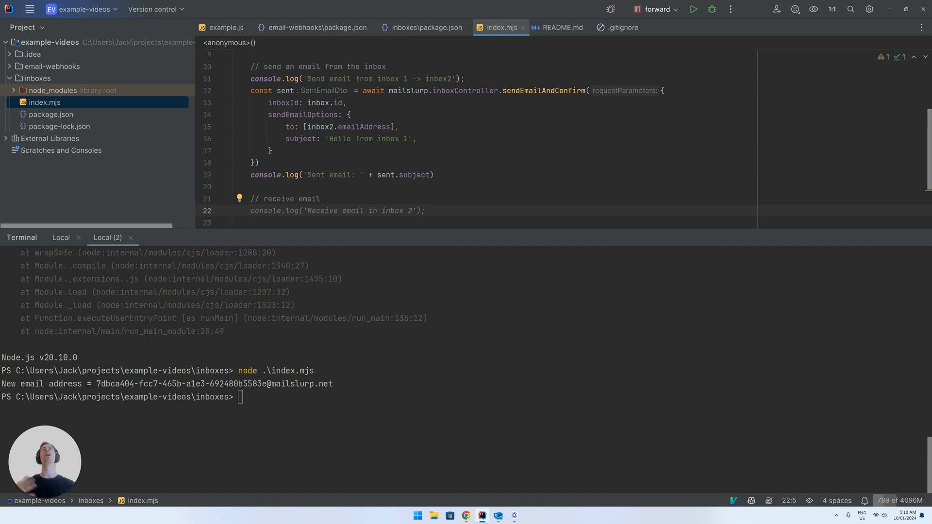
Write await mailslurp.waitController.waitForLatestEmail with an empty requestParameters object
type("await")
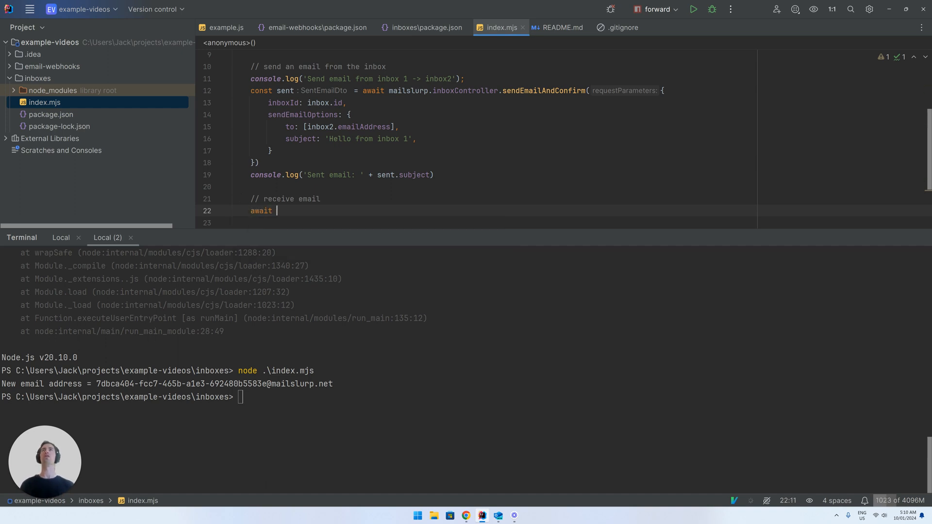
type("mailslurp.")
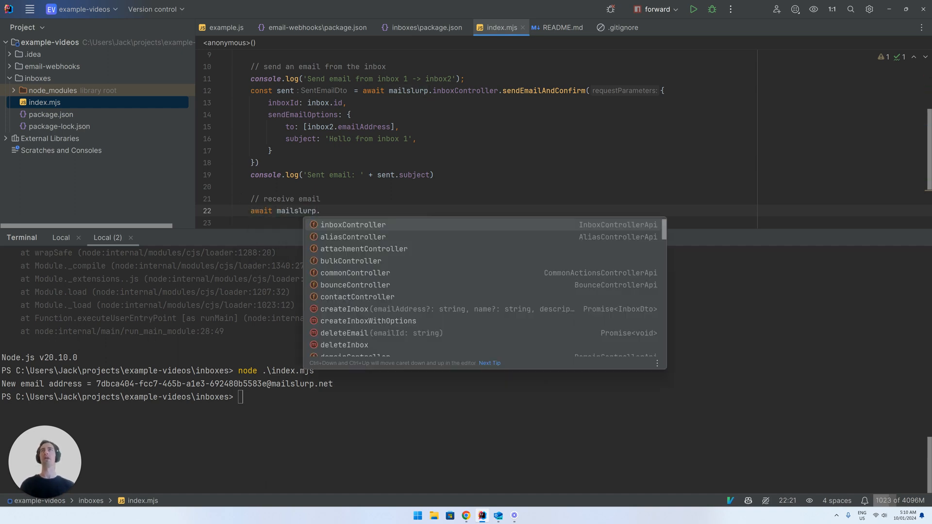
type("waitController.waitForLatestEmail")
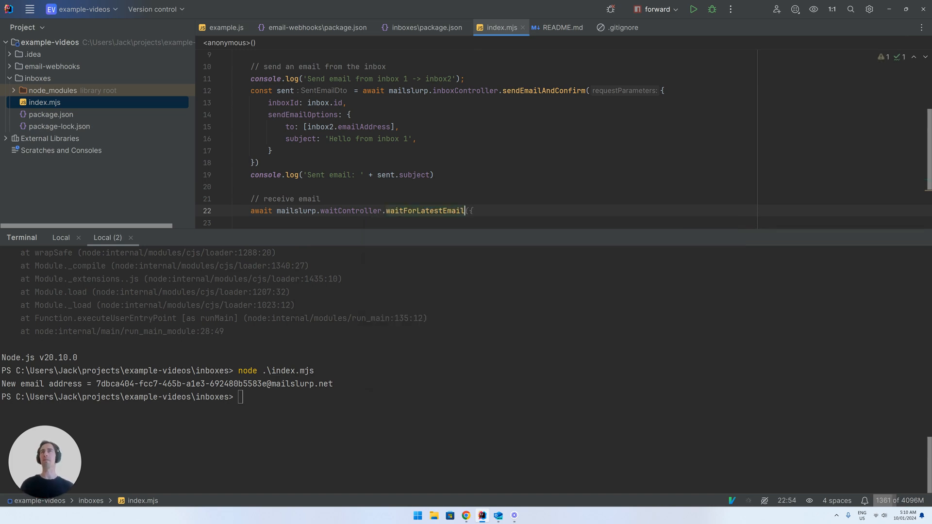
type("( requestParameters: {}")
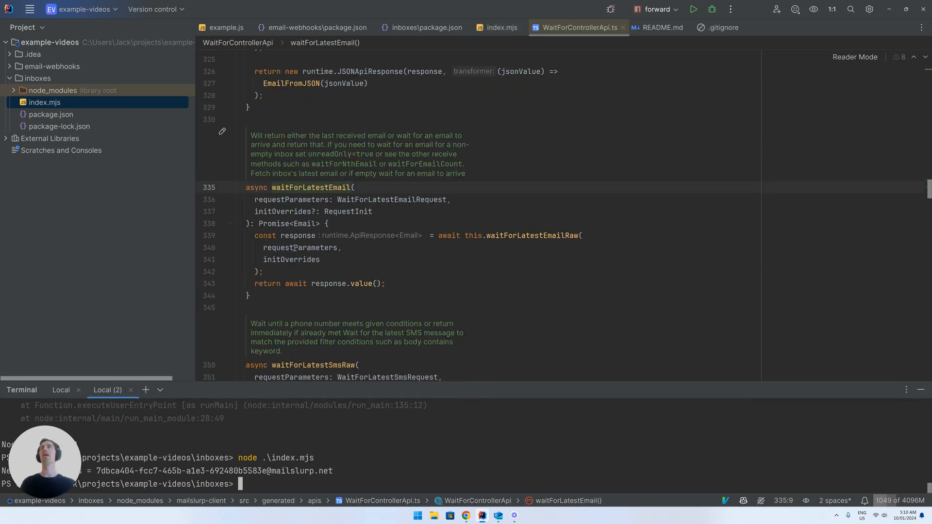
mouse_move(501, 28)
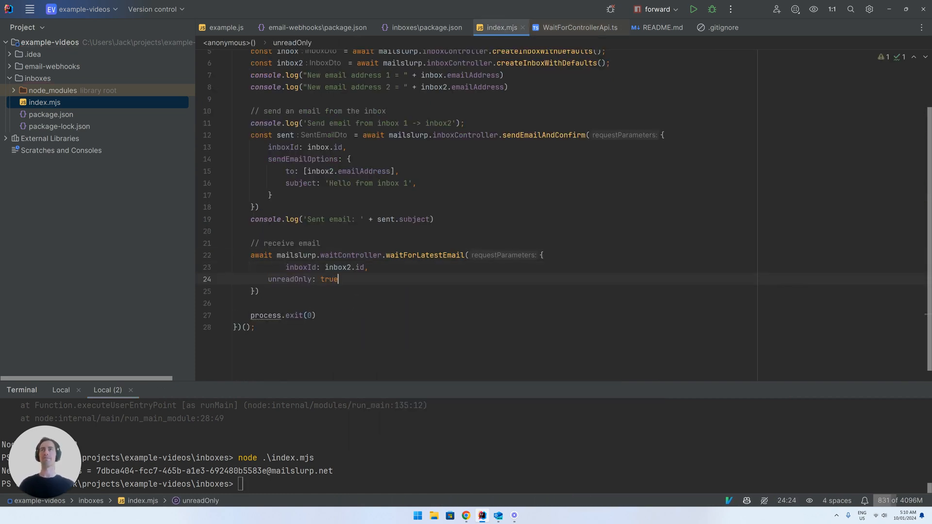
Set timeout: 120_000 on the wait call and log waiting and 'Received email: ' messages
type("timeout: 120_000")
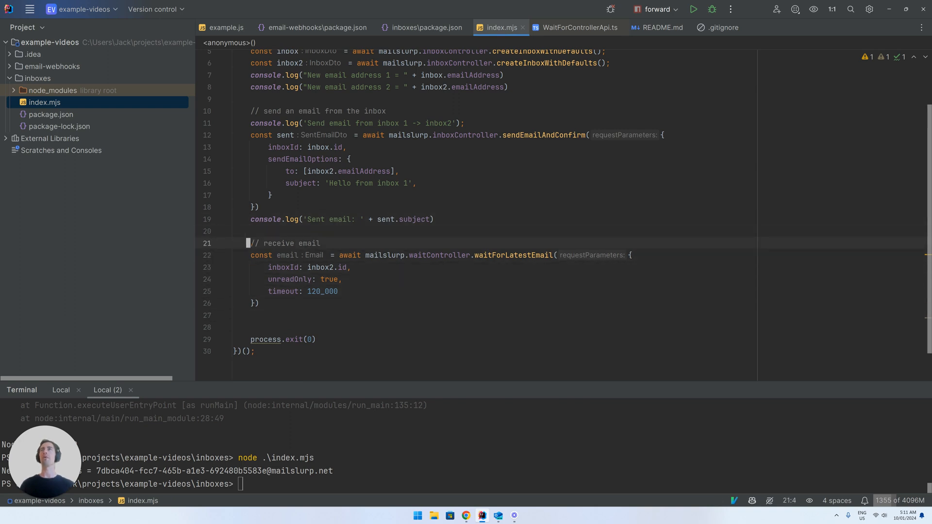
type("console.log('Waiting for email")
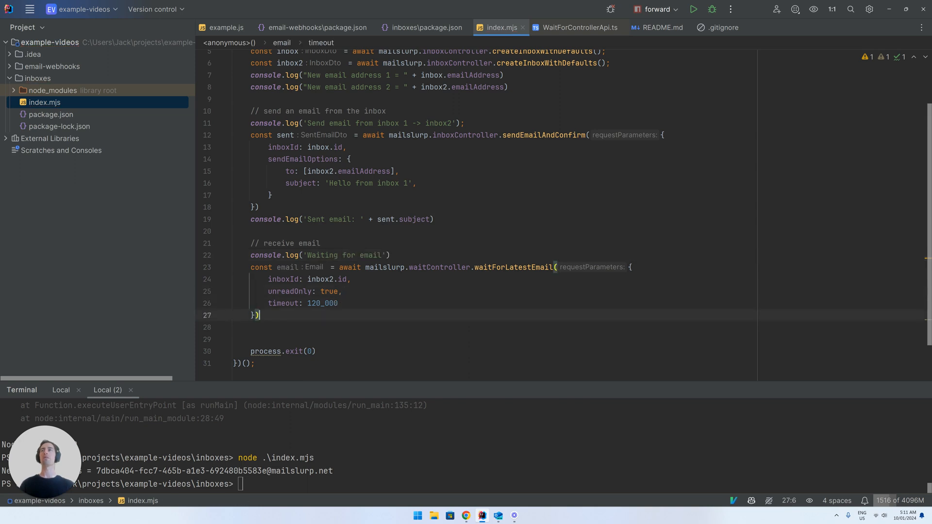
type("console.log(")
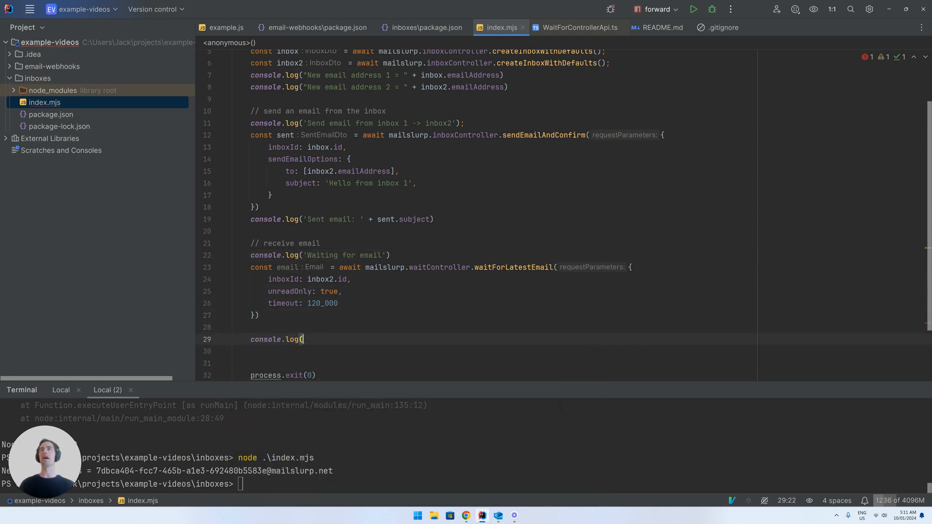
type("'Received email: ' + email.subject")
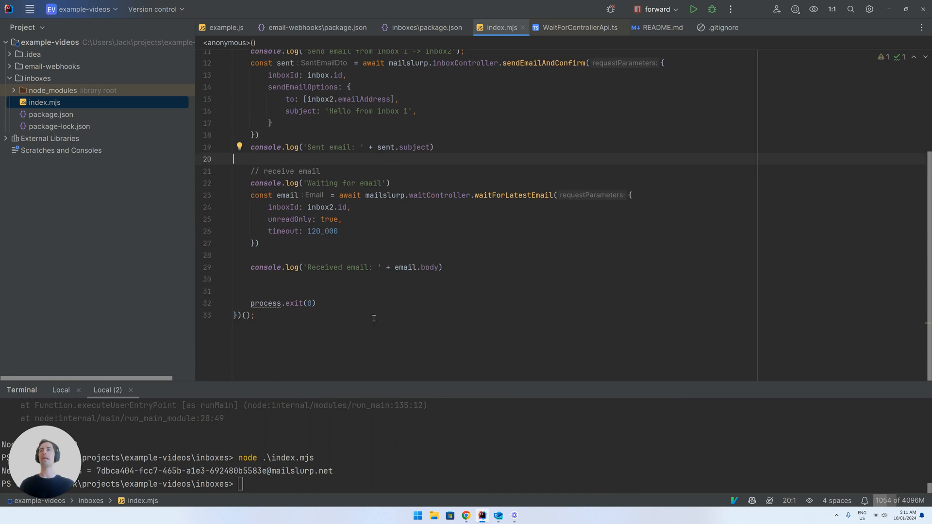
Run node .\index.mjs in the terminal to create inboxes, send and receive the email
type("node .\\index.mjs")
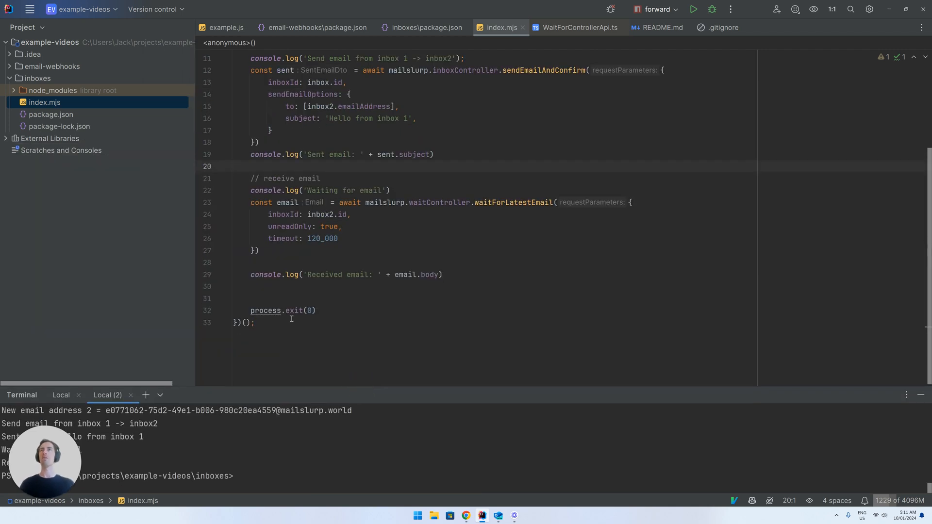
Add body: '<html><h1>Hi there</h1></html>' and isHTML: true to the send options
type("body:")
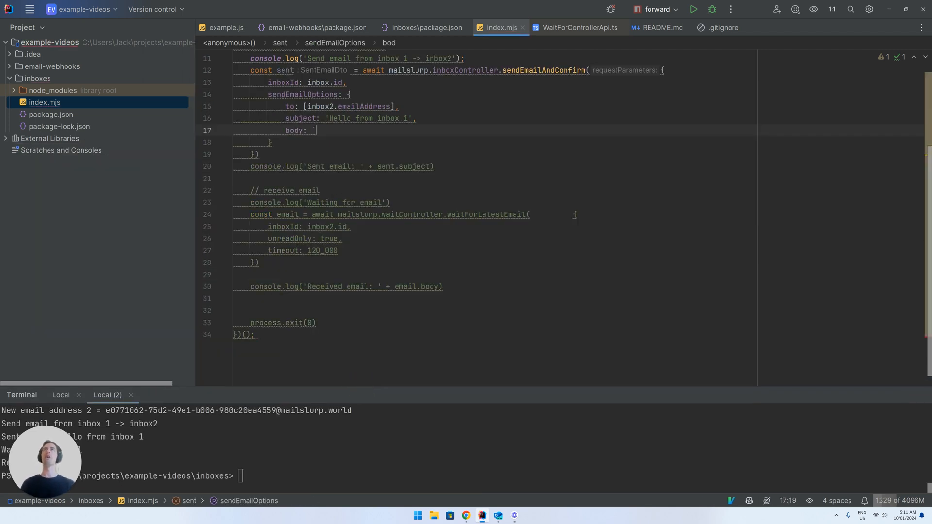
type("<htm")
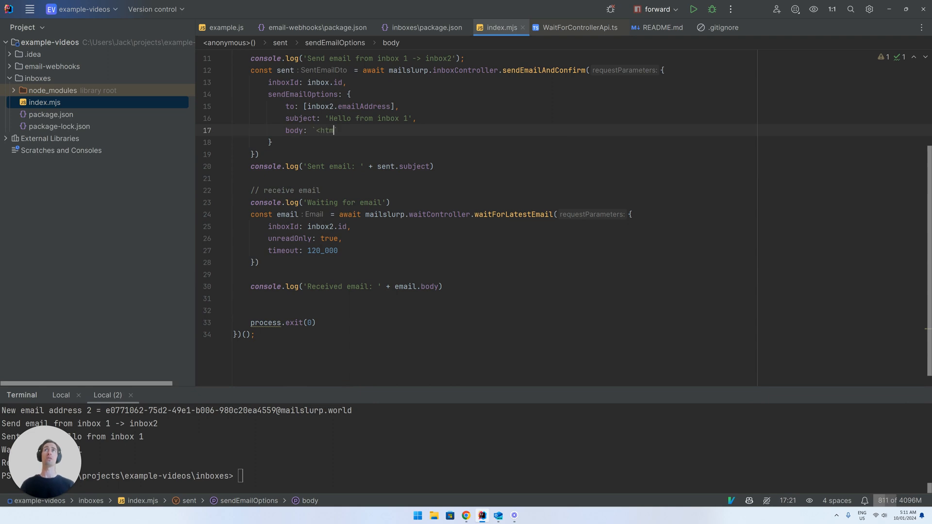
type("l></html>`")
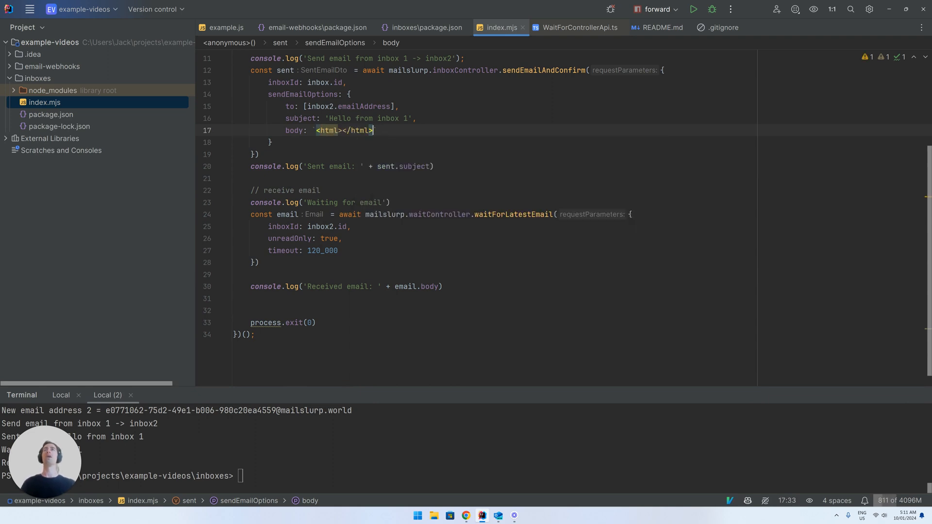
left_click(350, 130)
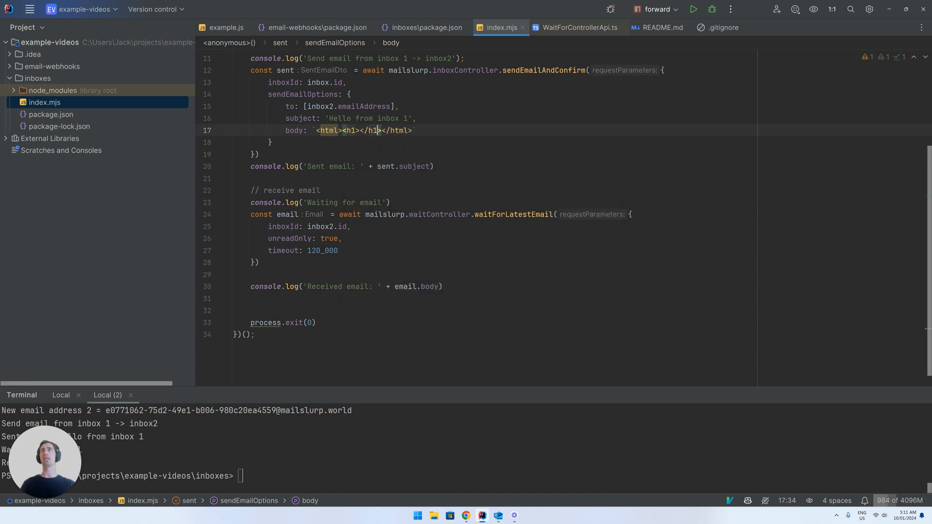
type("Hi t")
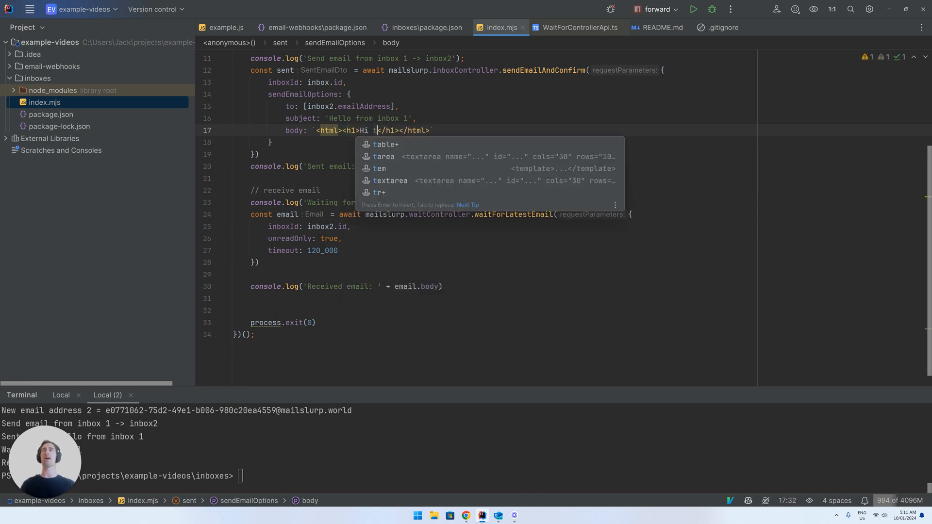
type("here")
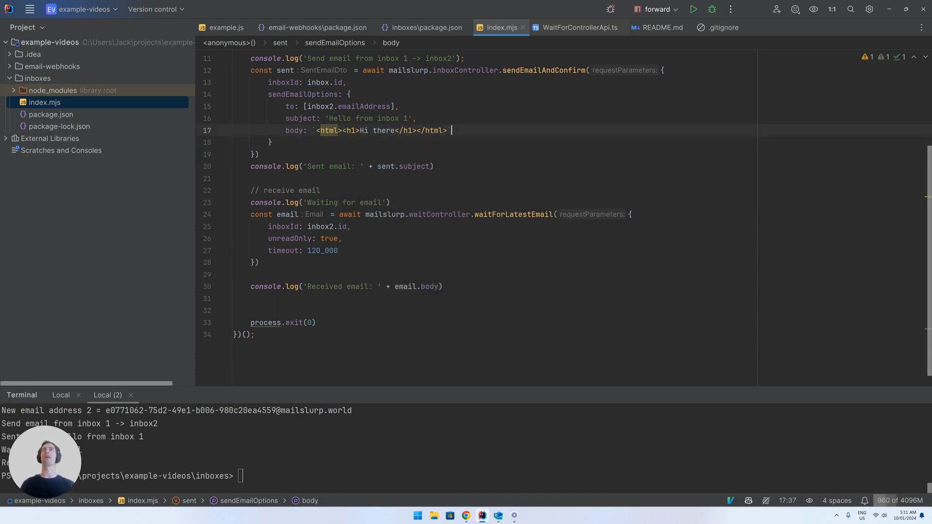
type("isHTML: tru")
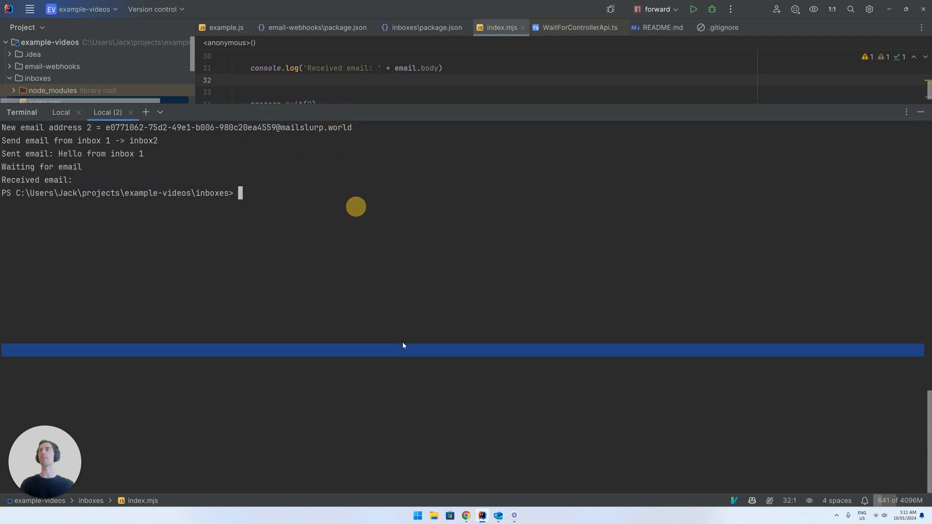
Rerun node .\index.mjs and check the received 'Hi there' HTML body in the terminal
type("node .\\index.mjs")
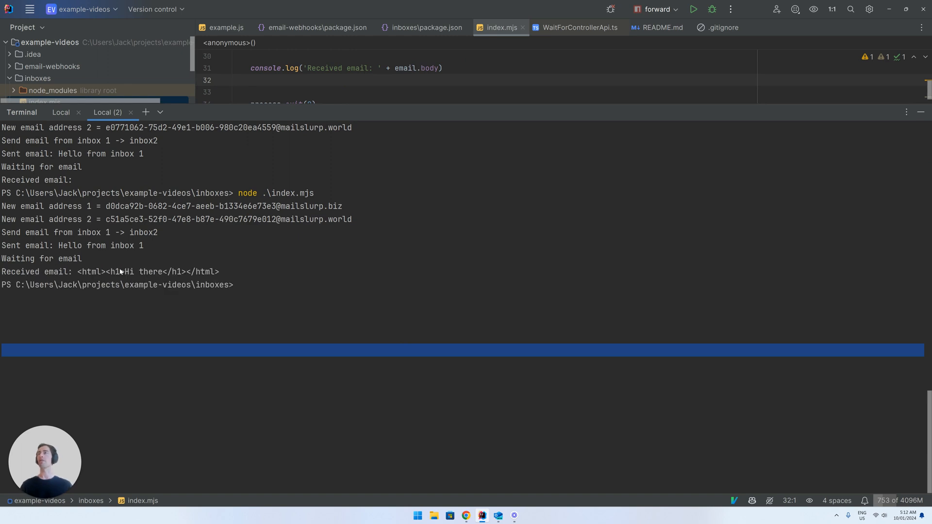
double_click(137, 272)
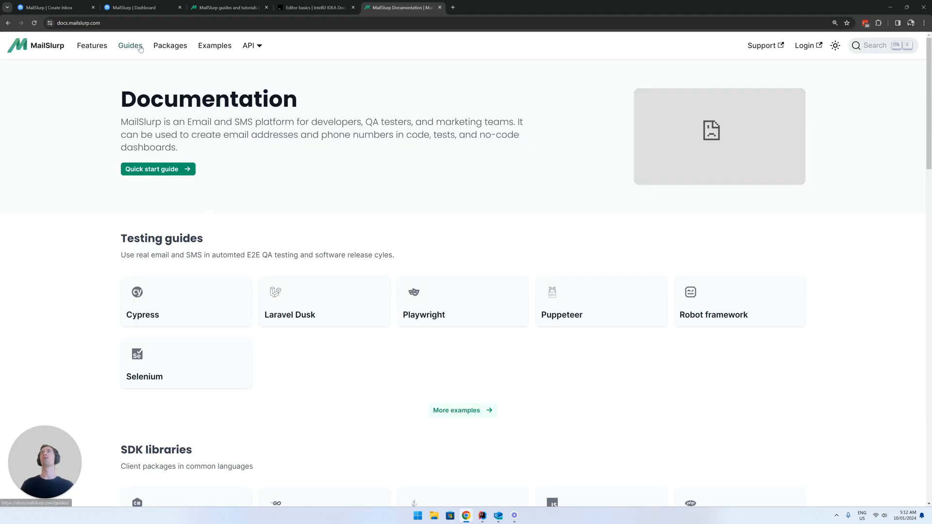
Browse the Examples page down to Java and open the Java Maven Selenium sample project
left_click(215, 45)
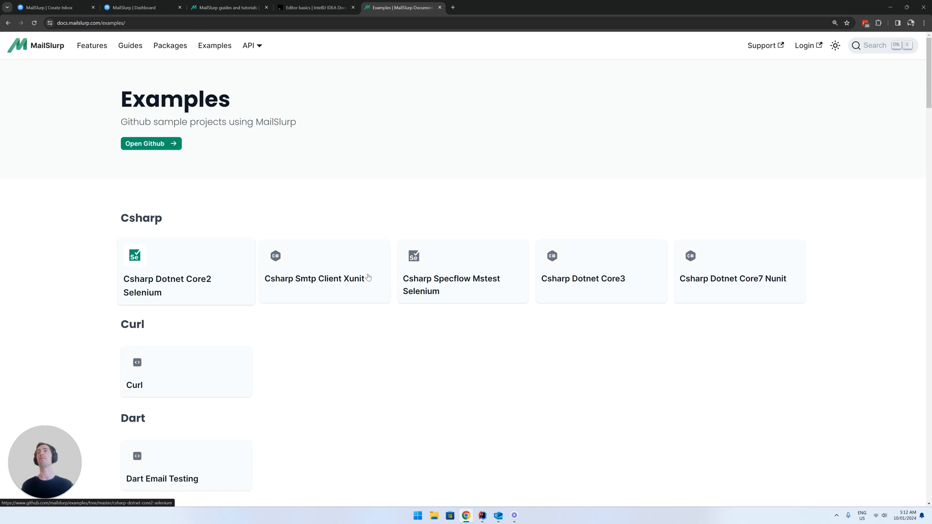
scroll("down", 3)
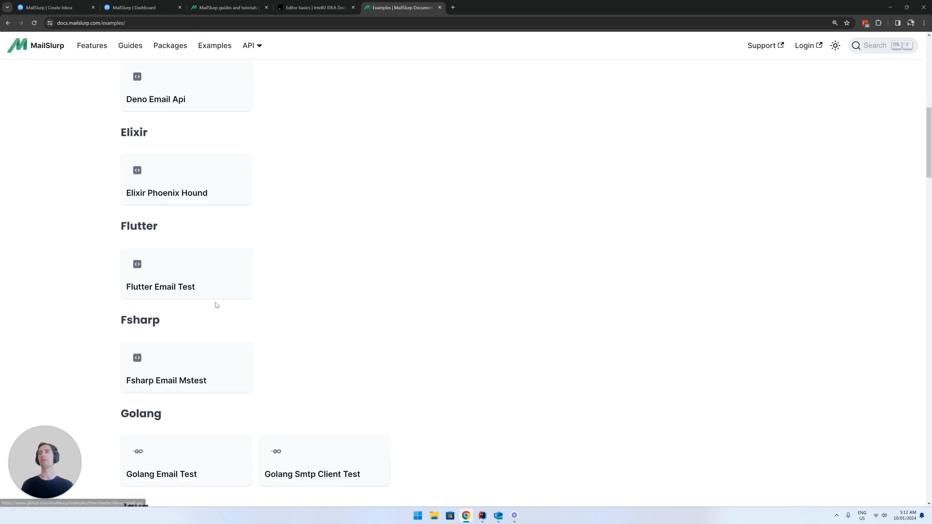
scroll("down", 3)
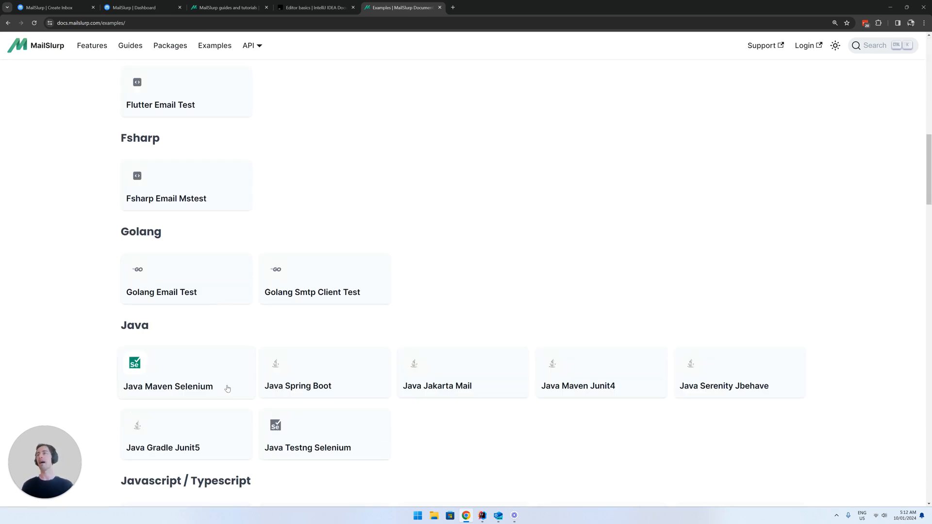
left_click(168, 387)
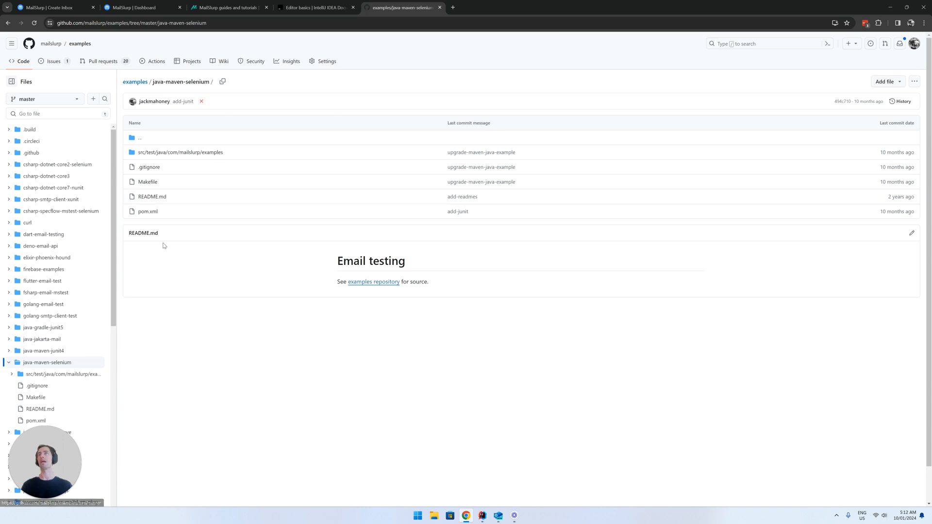
View ExampleUsageTest.java under java-gradle-junit5's test sources on GitHub, then start toward docs.mailslurp.com
scroll("down", 3)
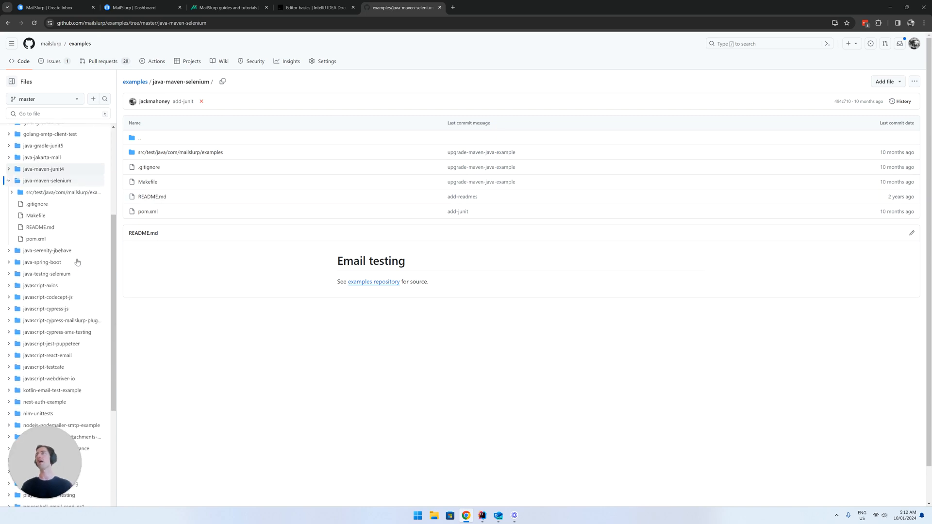
scroll("down", 3)
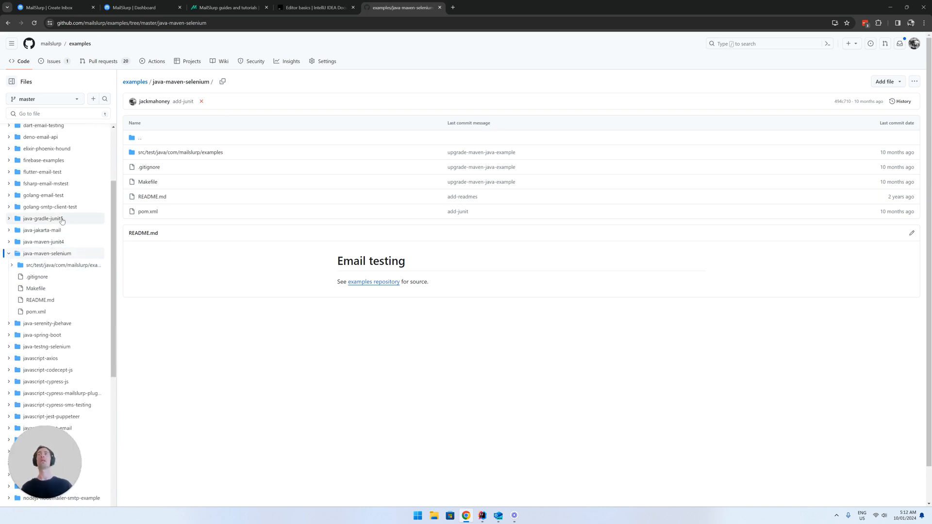
left_click(44, 218)
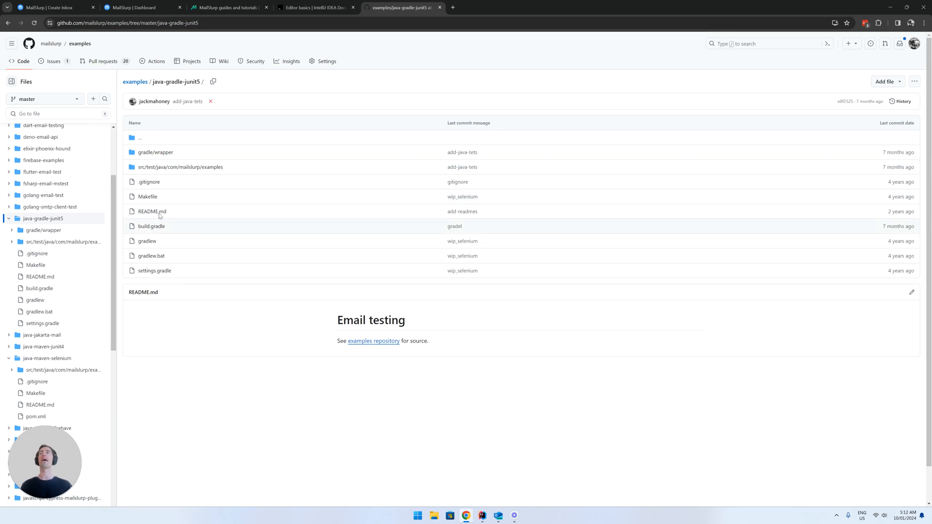
left_click(181, 167)
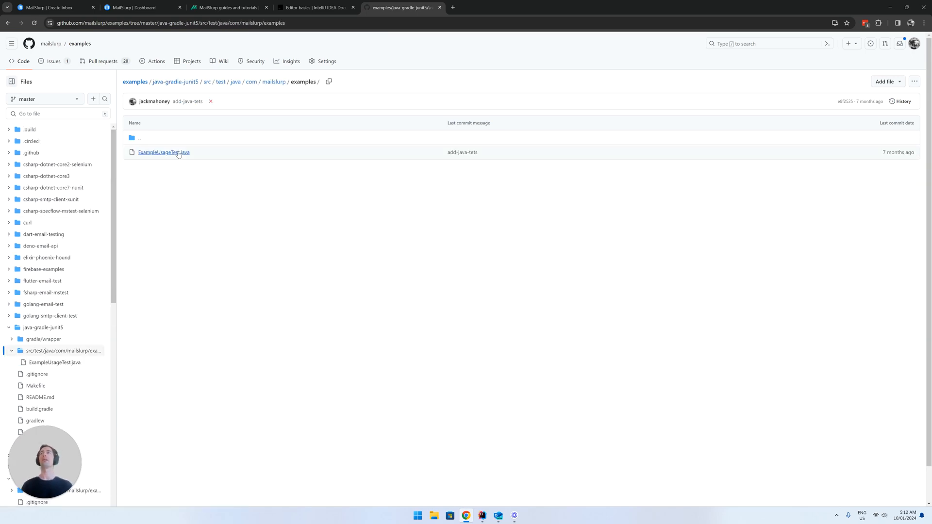
left_click(163, 152)
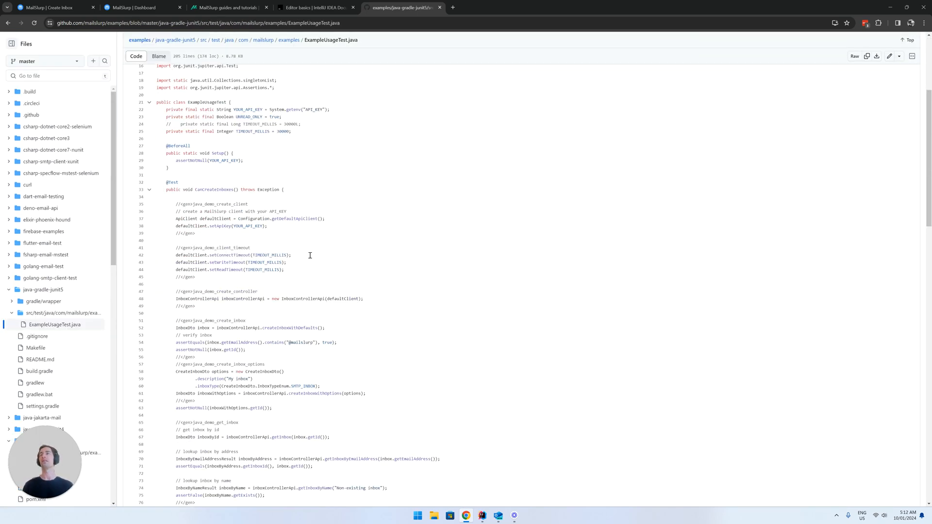
left_click(539, 6)
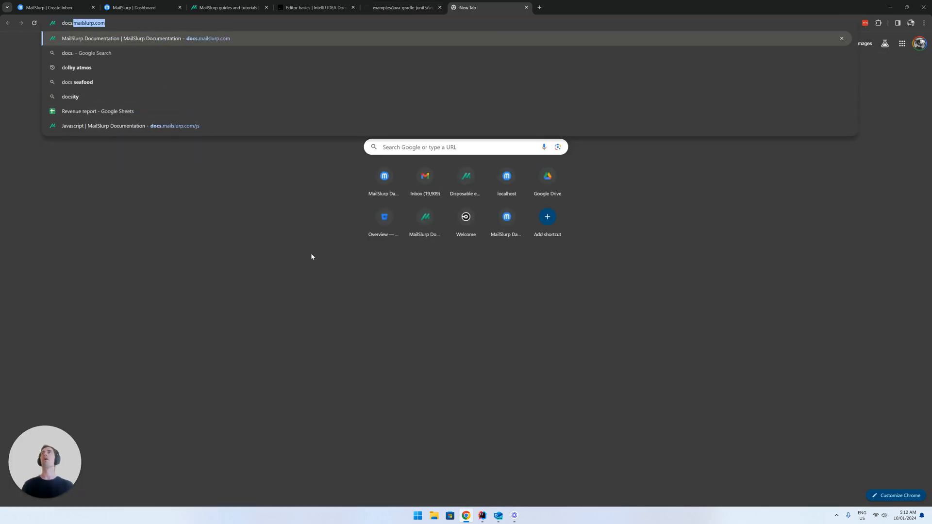